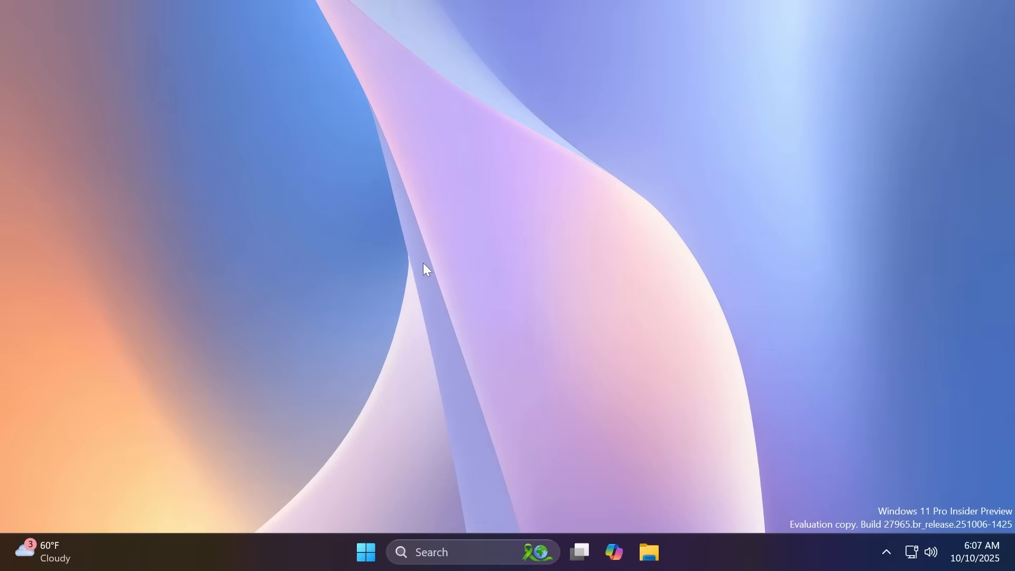
mouse_move(863, 455)
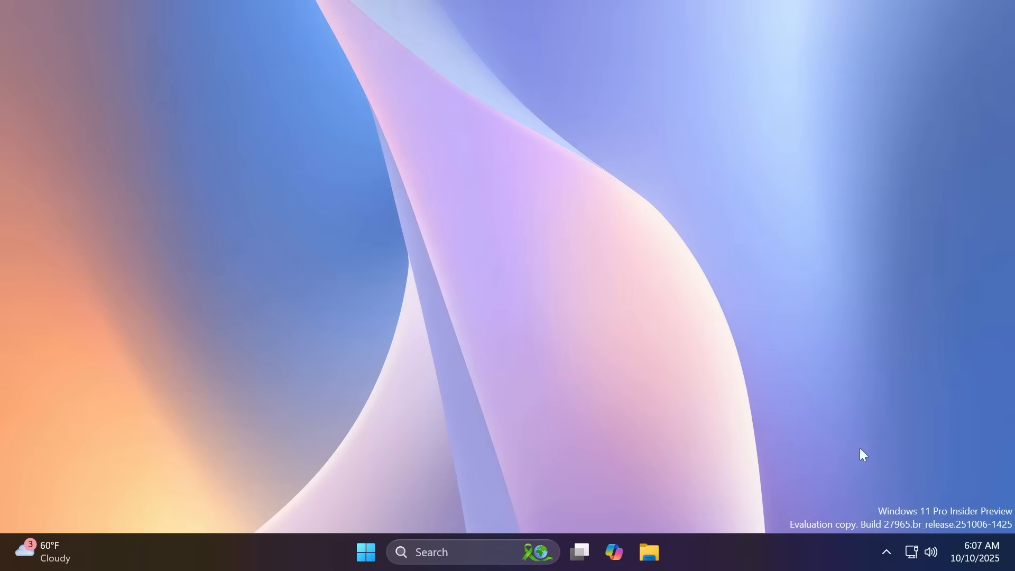
mouse_move(457, 376)
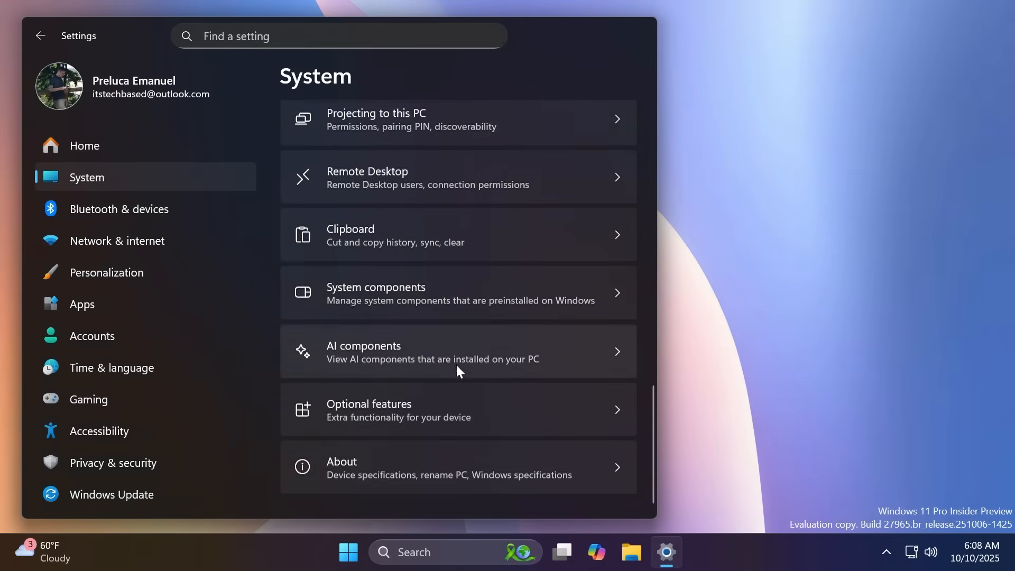
View the About page confirming Windows 11 Pro Dev build 27965.1, then close Settings.
left_click(457, 467)
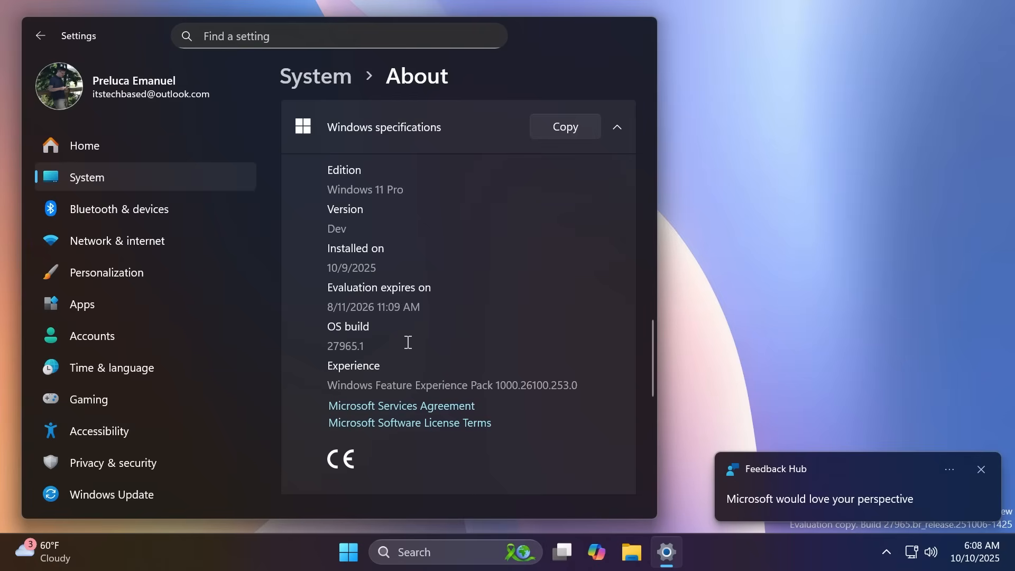
left_click(979, 468)
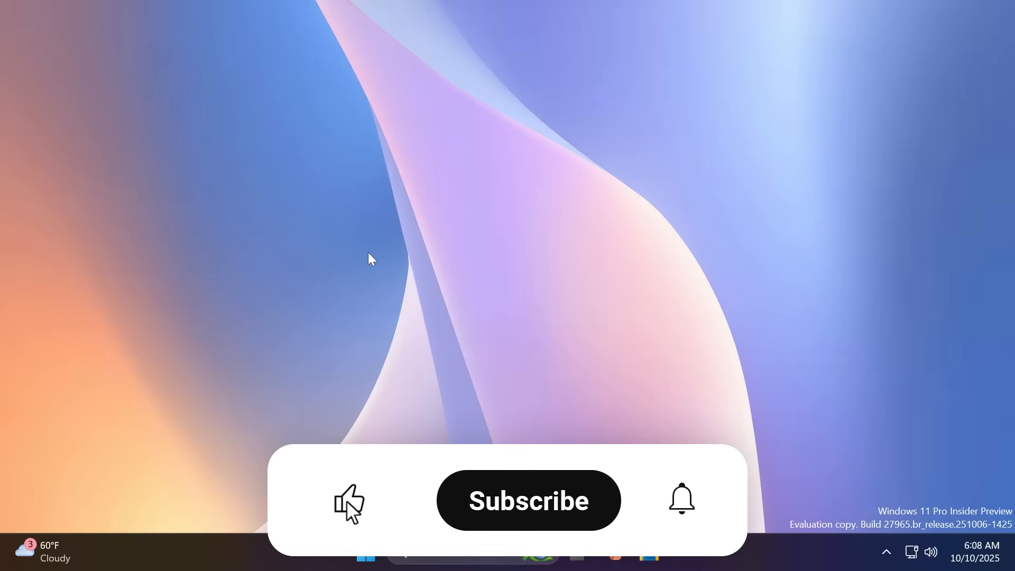
left_click(528, 500)
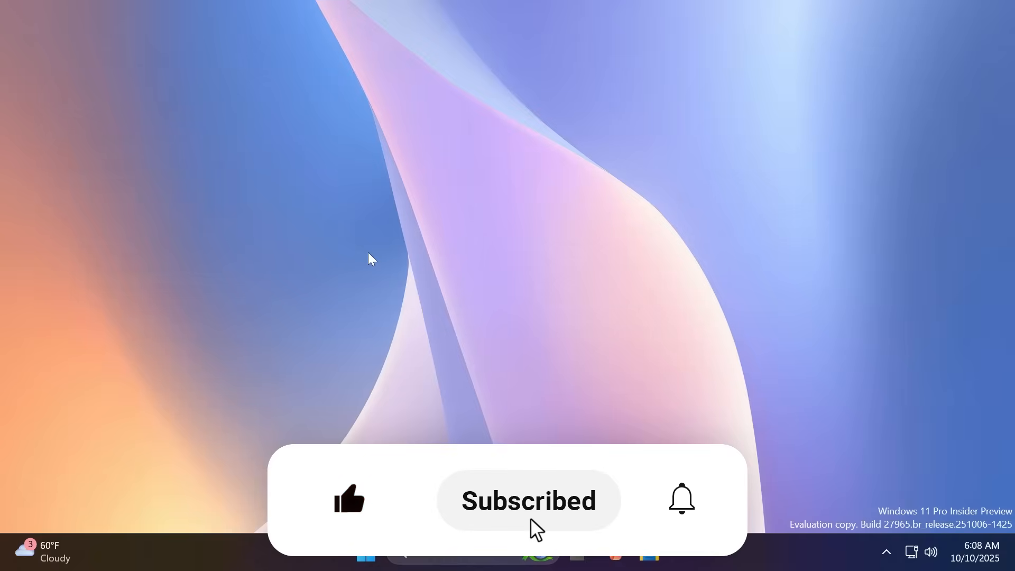
left_click(680, 499)
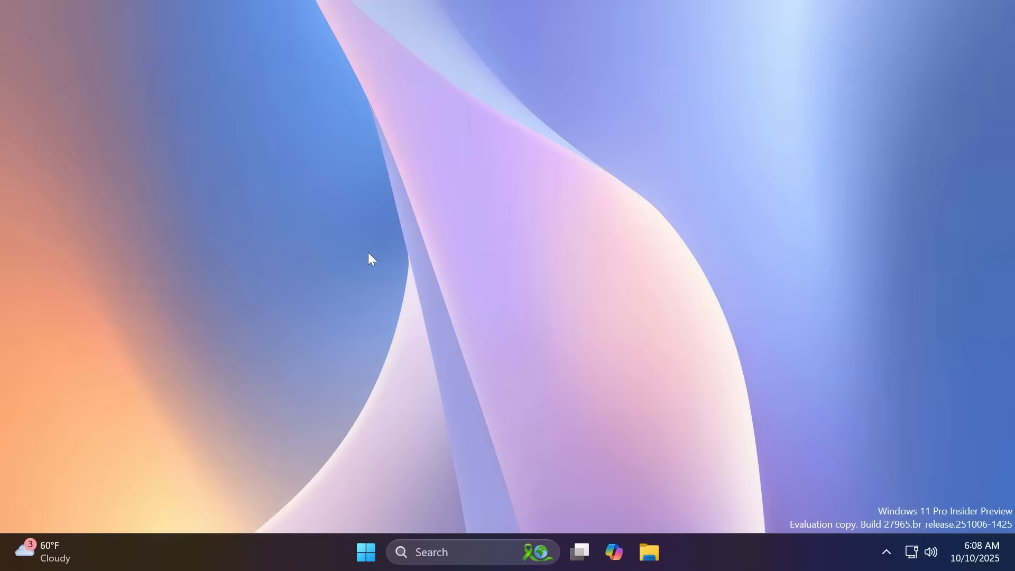
mouse_move(434, 276)
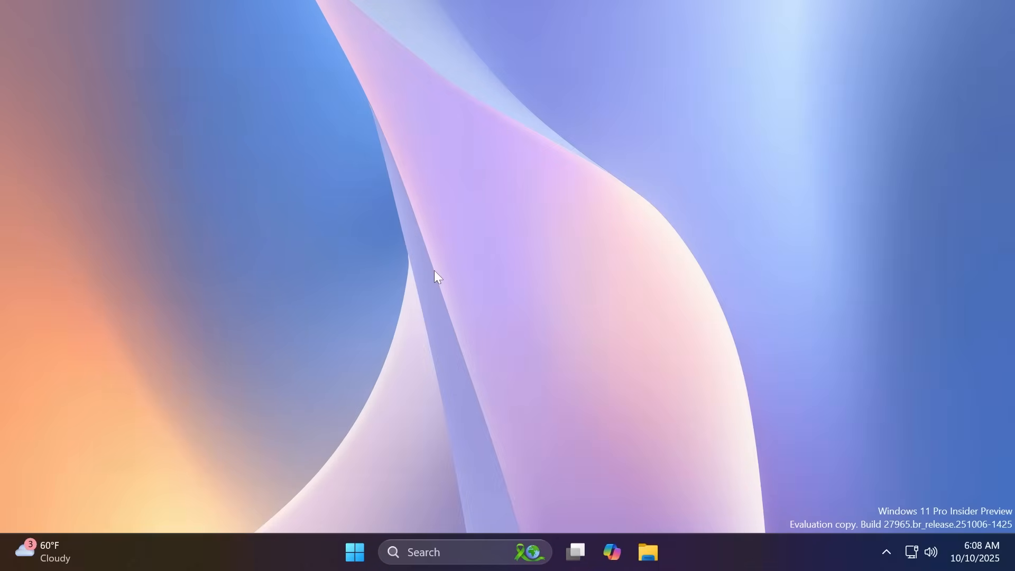
Go to System > Notifications and expand the on-screen indicator position dropdown (Bottom center).
left_click(665, 551)
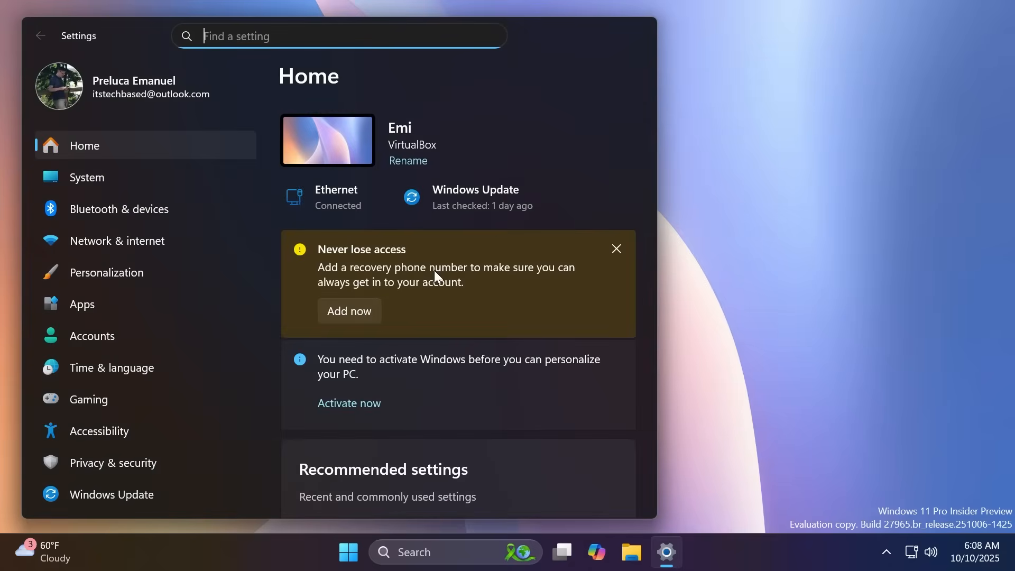
left_click(87, 176)
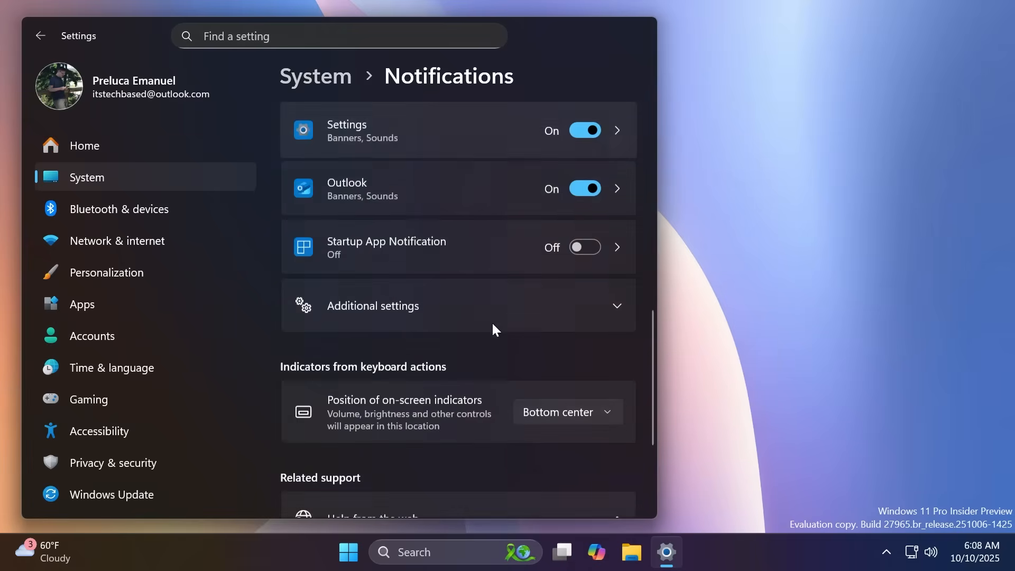
scroll("down", 3)
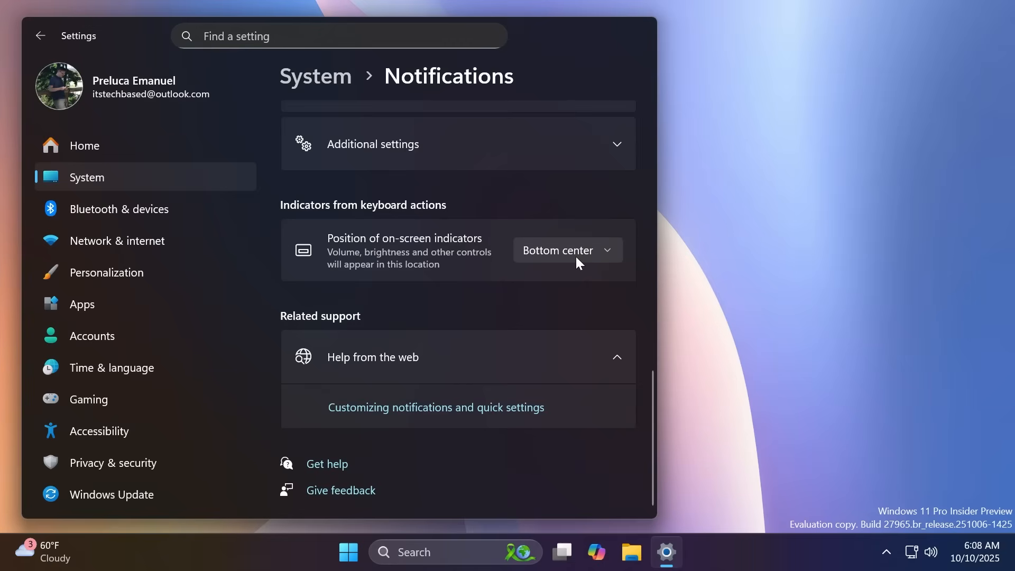
left_click(565, 249)
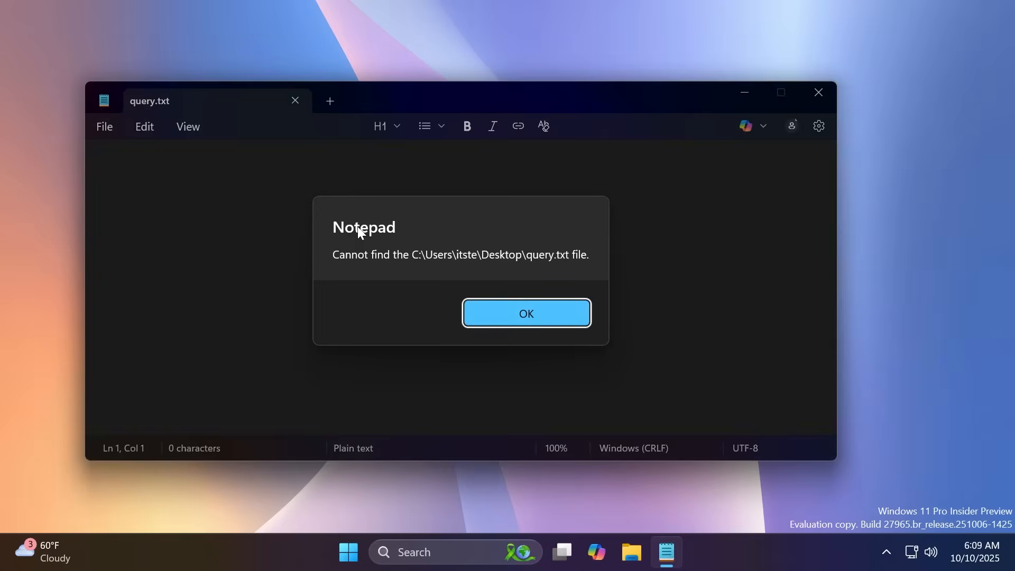
Dismiss the 'Cannot find query.txt' error and type a few characters in the new Untitled tab.
left_click(525, 313)
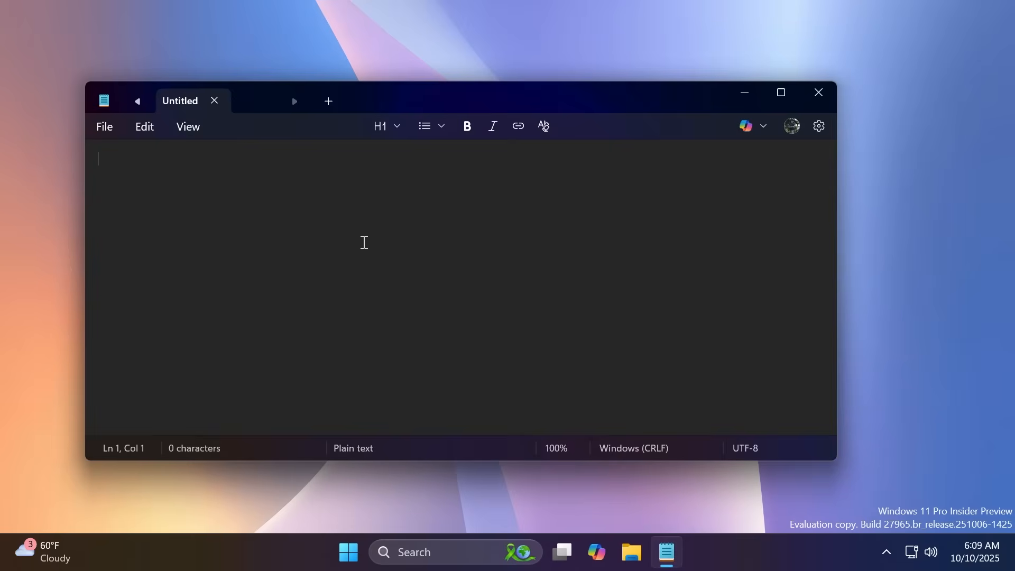
type("_")
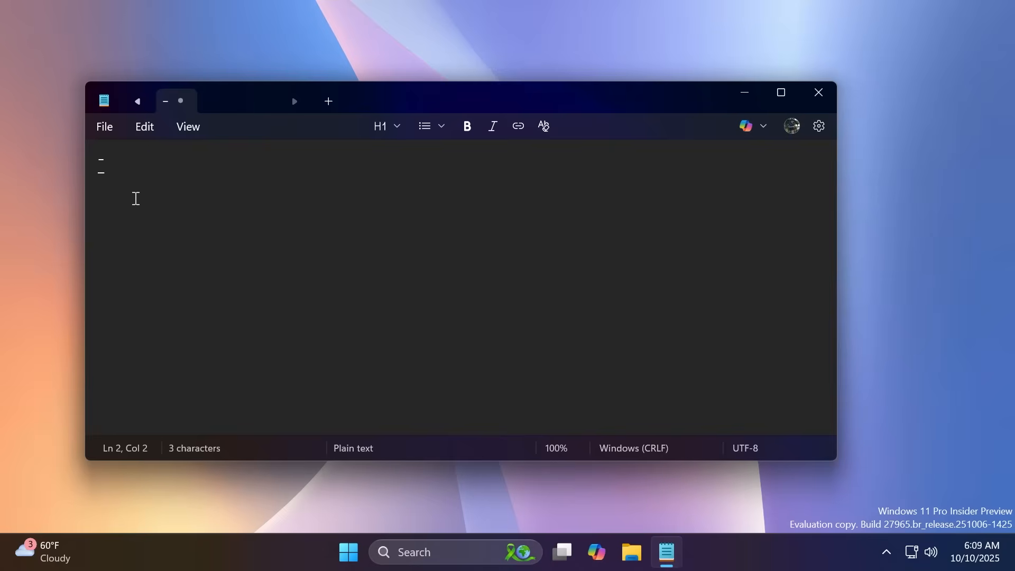
mouse_move(517, 186)
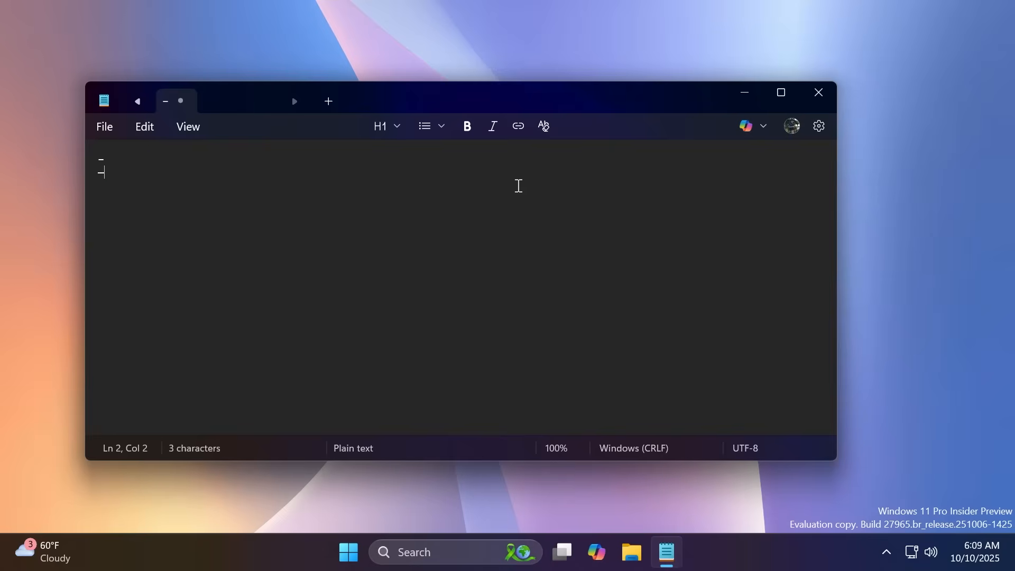
Launch File Explorer from the taskbar and select Downloads in the navigation pane.
left_click(646, 551)
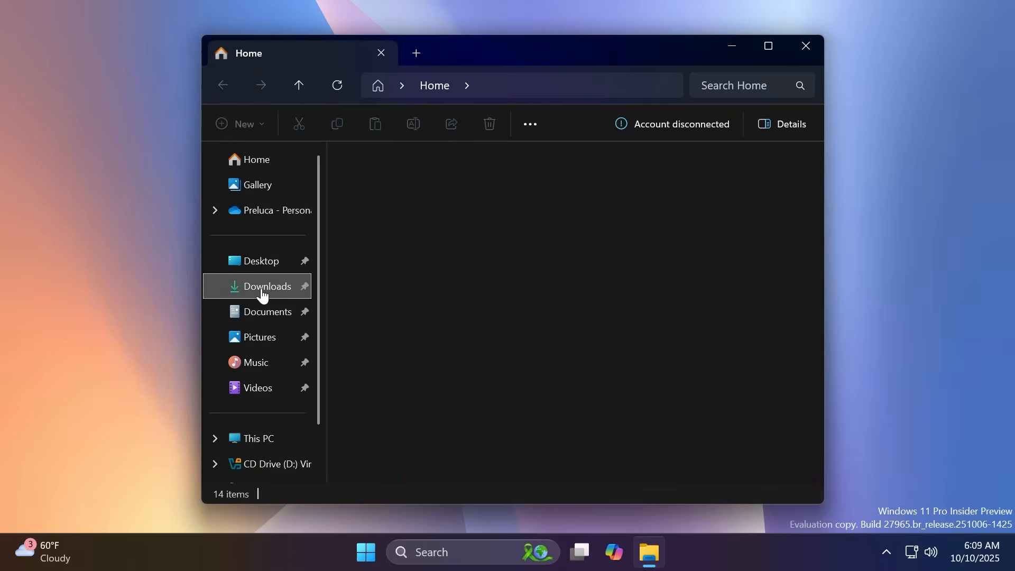
left_click(266, 287)
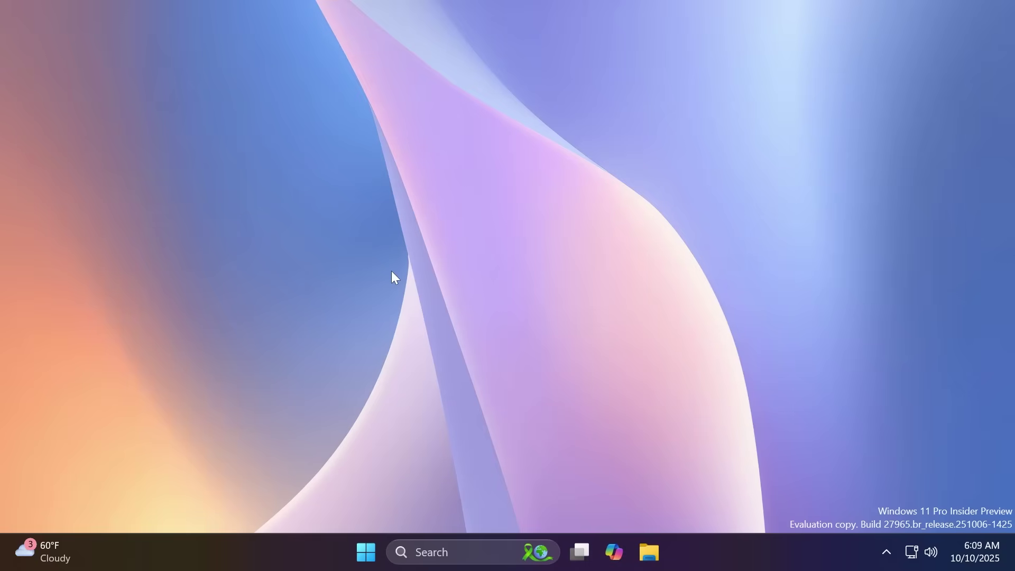
mouse_move(403, 272)
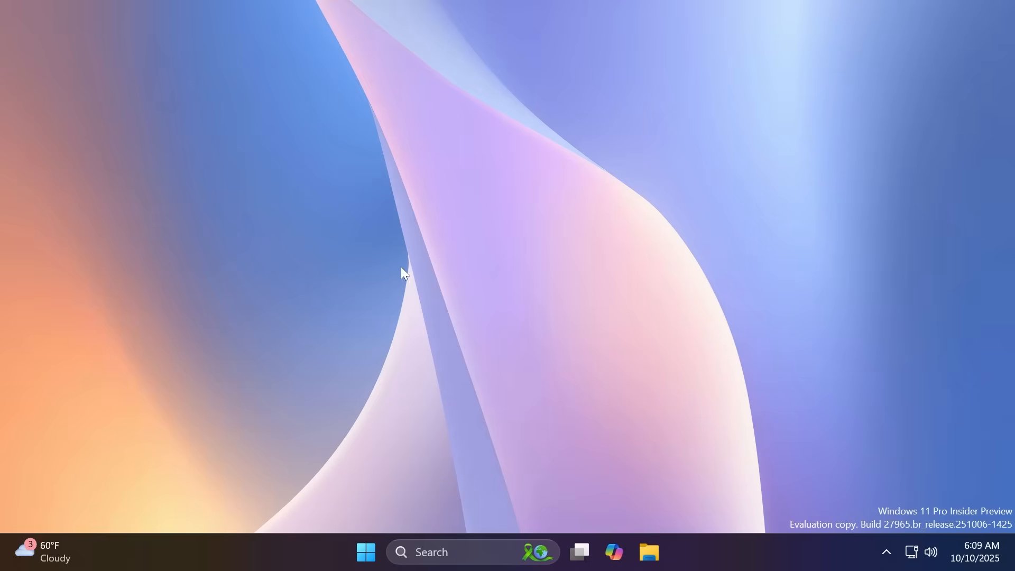
From Start, reach the Personalization > Start settings page.
left_click(364, 551)
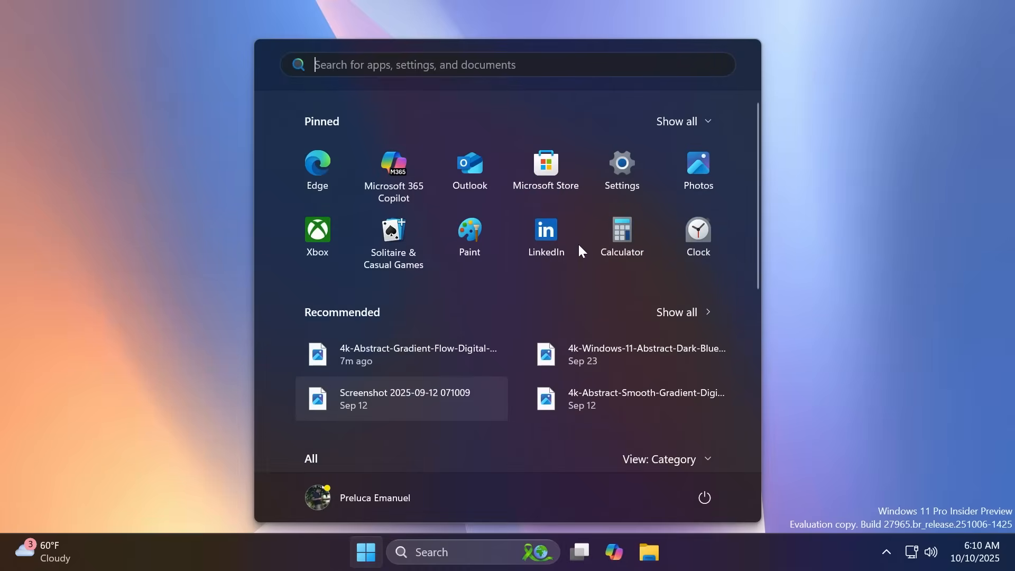
mouse_move(531, 293)
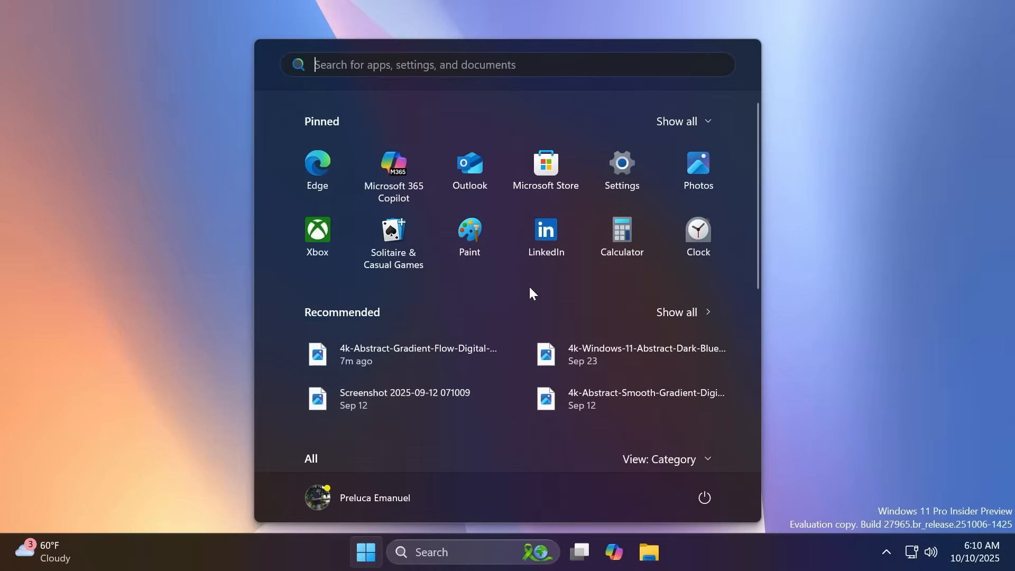
mouse_move(498, 303)
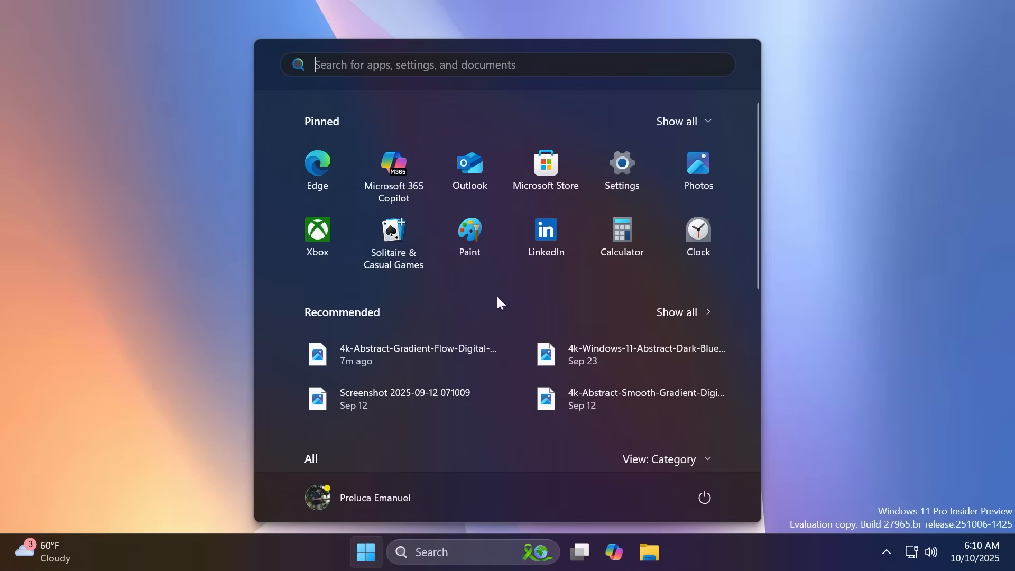
mouse_move(512, 295)
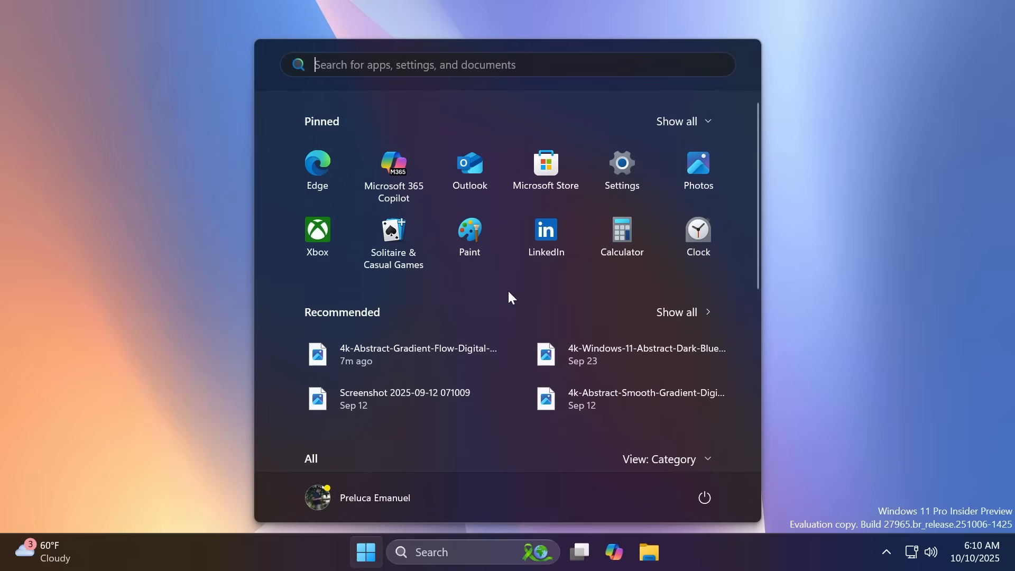
left_click(620, 170)
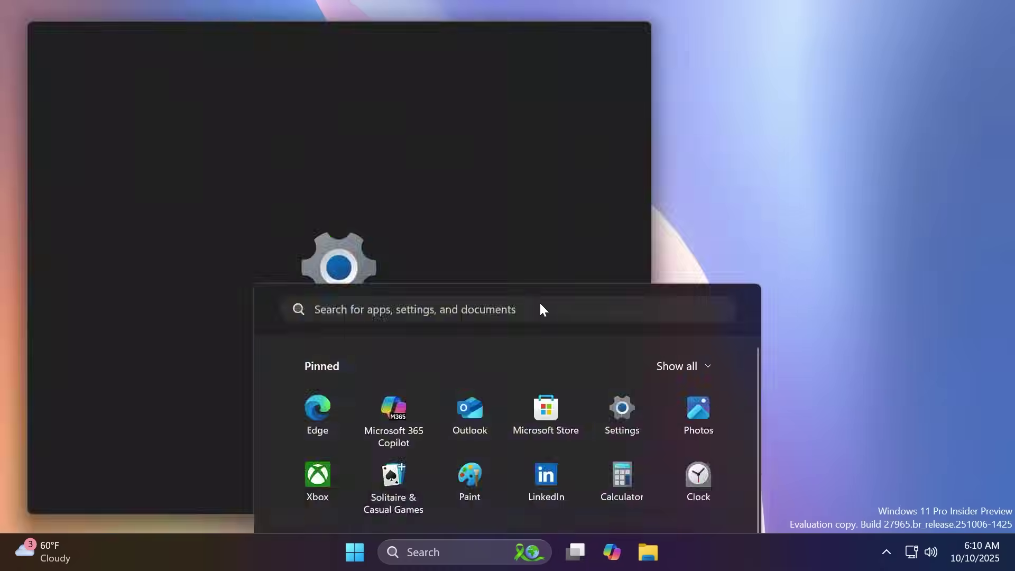
left_click(621, 408)
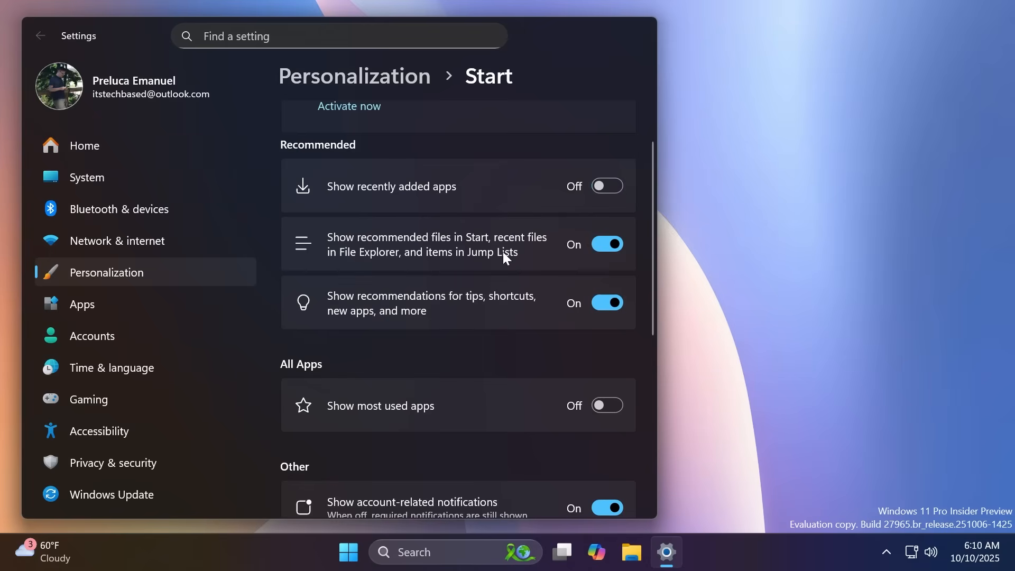
Switch off recommended files and tips/shortcuts/new apps recommendations for Start.
left_click(606, 244)
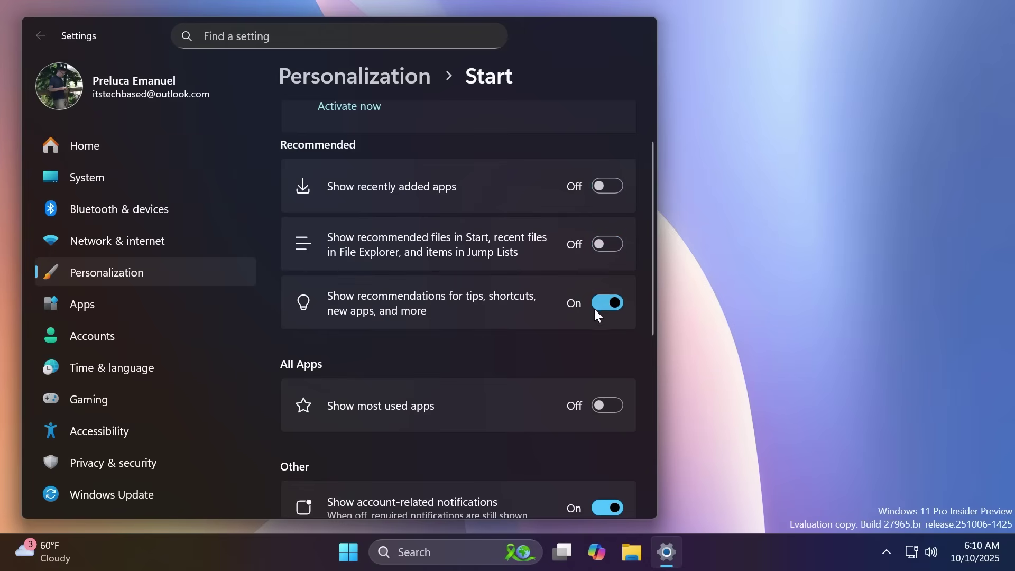
left_click(606, 302)
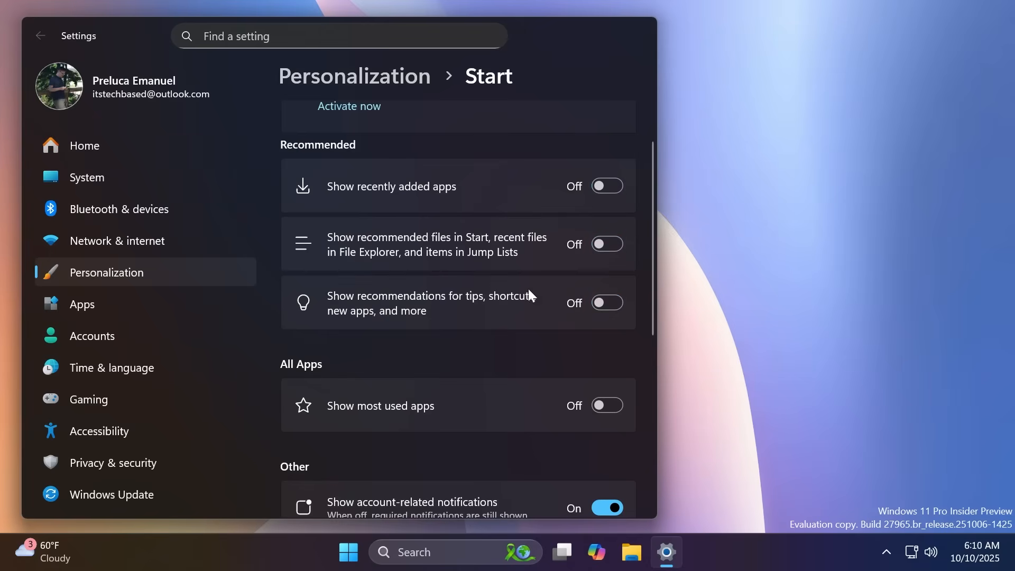
Reopen Start to confirm the Recommended section is gone, then bring up a PowerShell terminal.
left_click(348, 552)
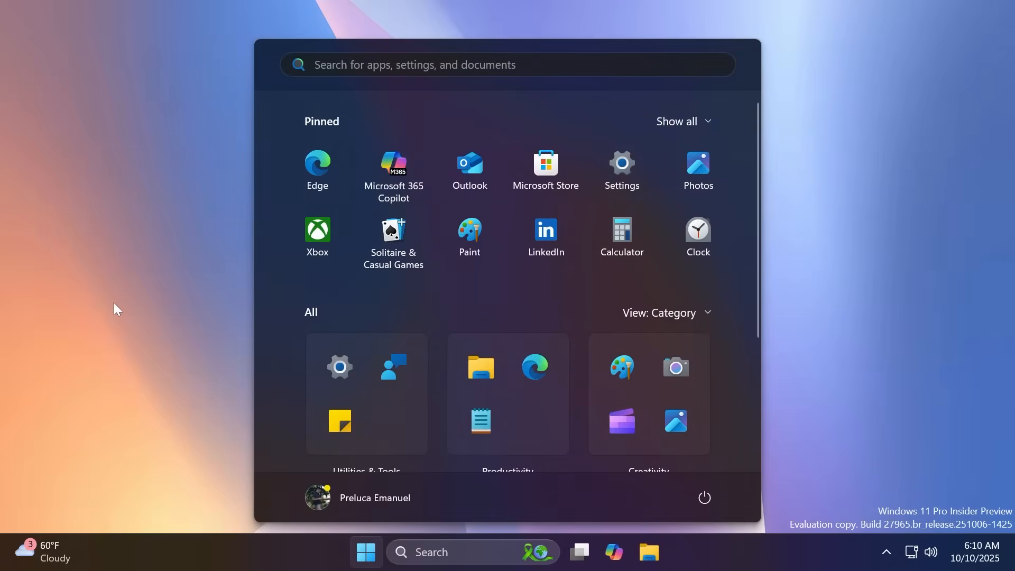
mouse_move(87, 300)
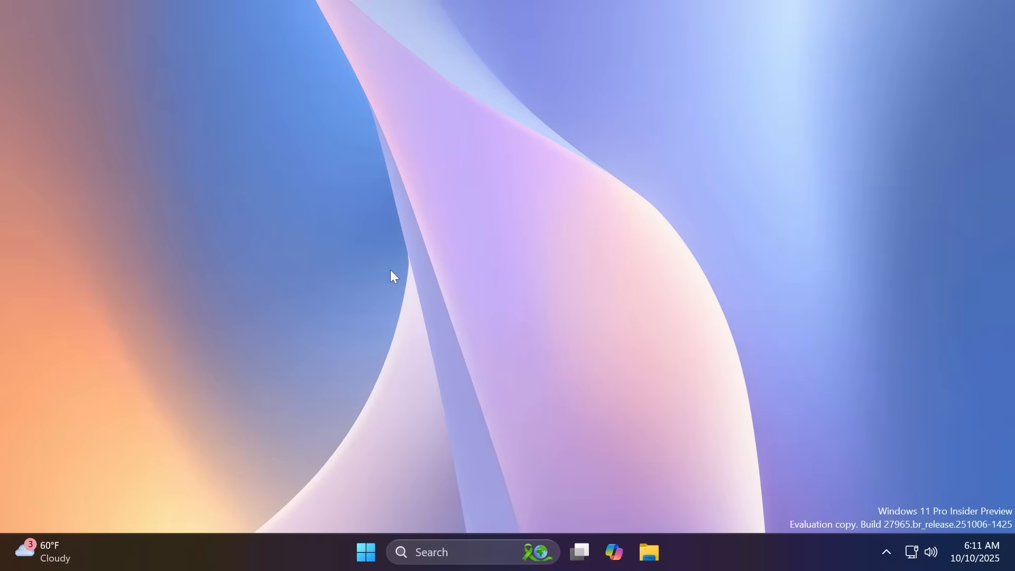
left_click(665, 551)
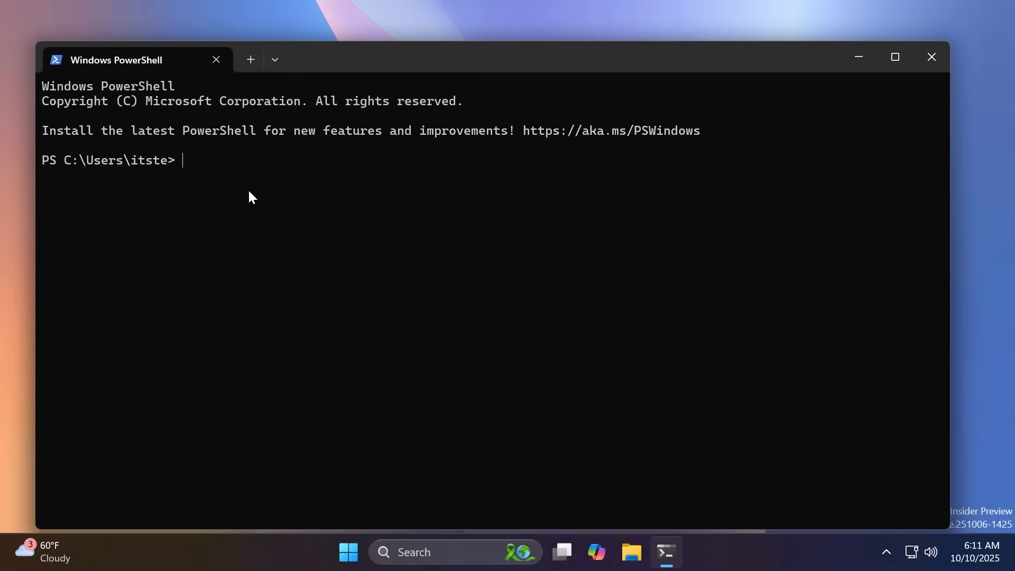
In the terminal, move into Downloads and run 'edit test' to launch the Edit tool on an empty file.
left_click(627, 551)
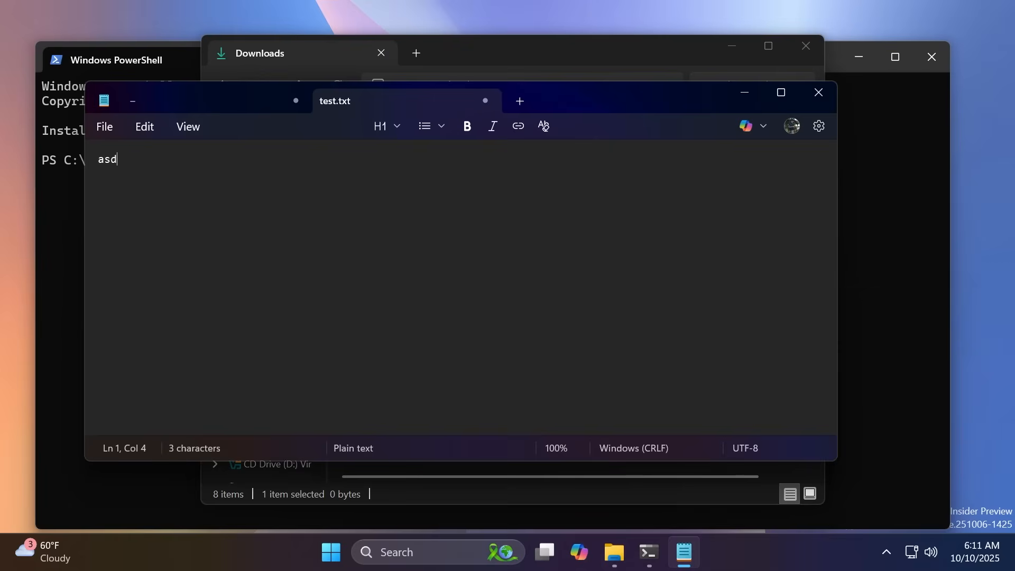
type("df")
left_click(493, 160)
type("cd Downloads")
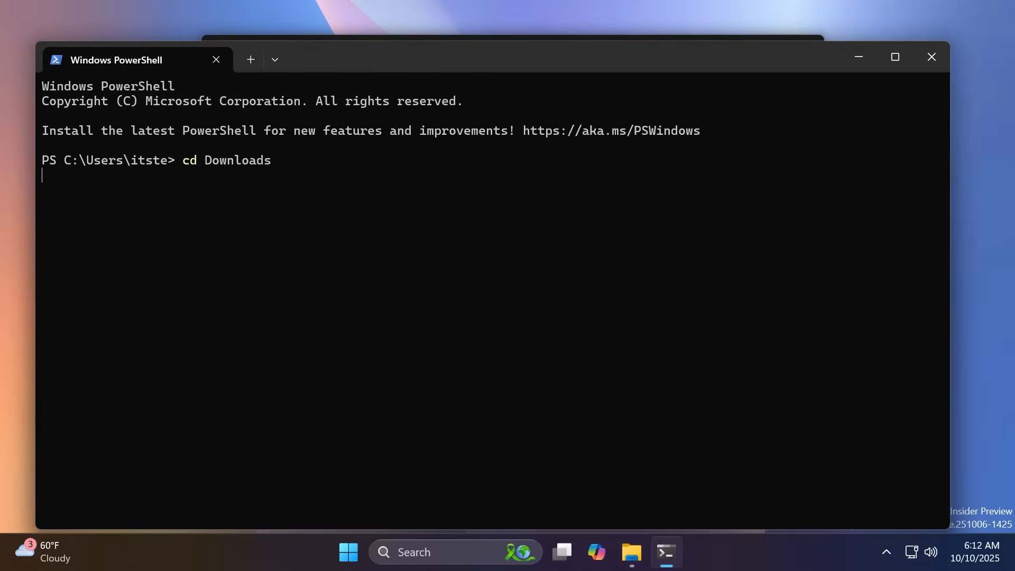
type("edit te")
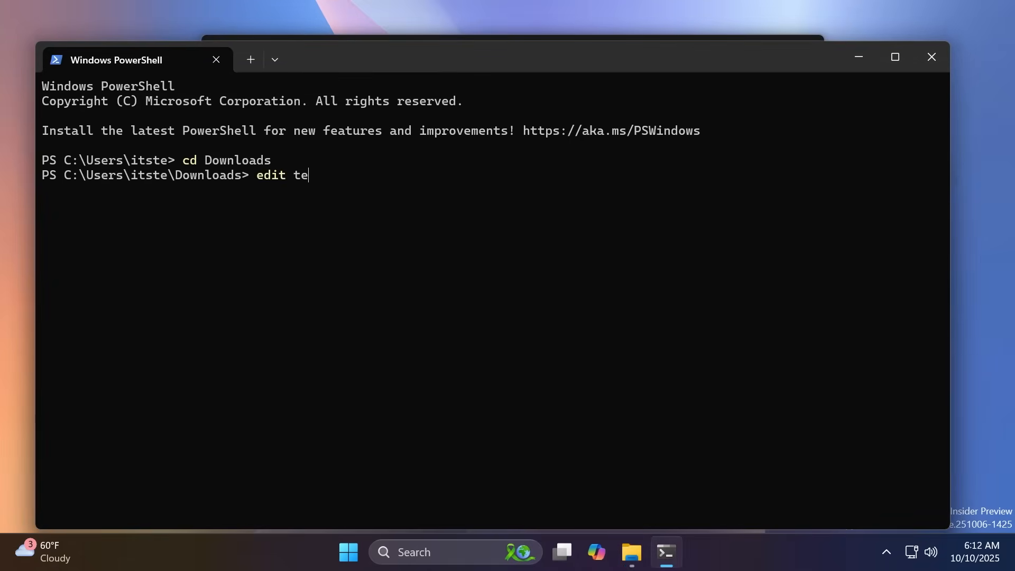
key("Return")
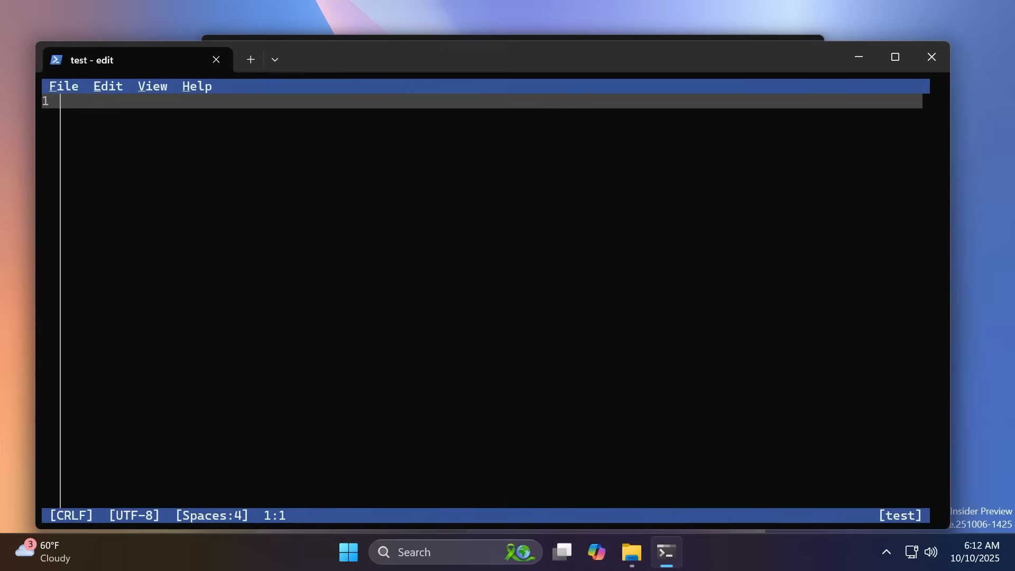
mouse_move(115, 103)
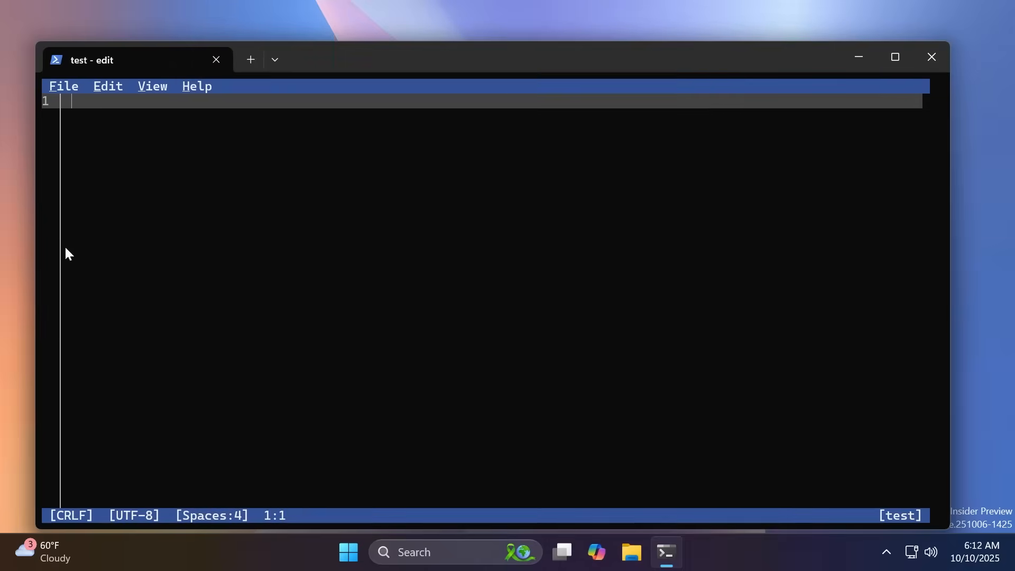
mouse_move(191, 179)
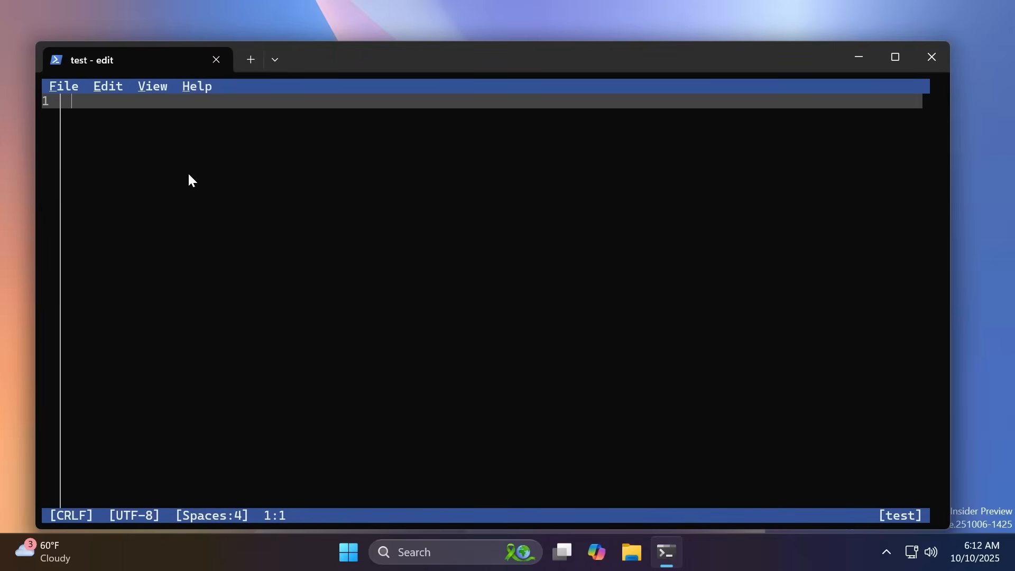
Close the terminal editor, glance at the Settings Home page, and close Settings.
left_click(930, 57)
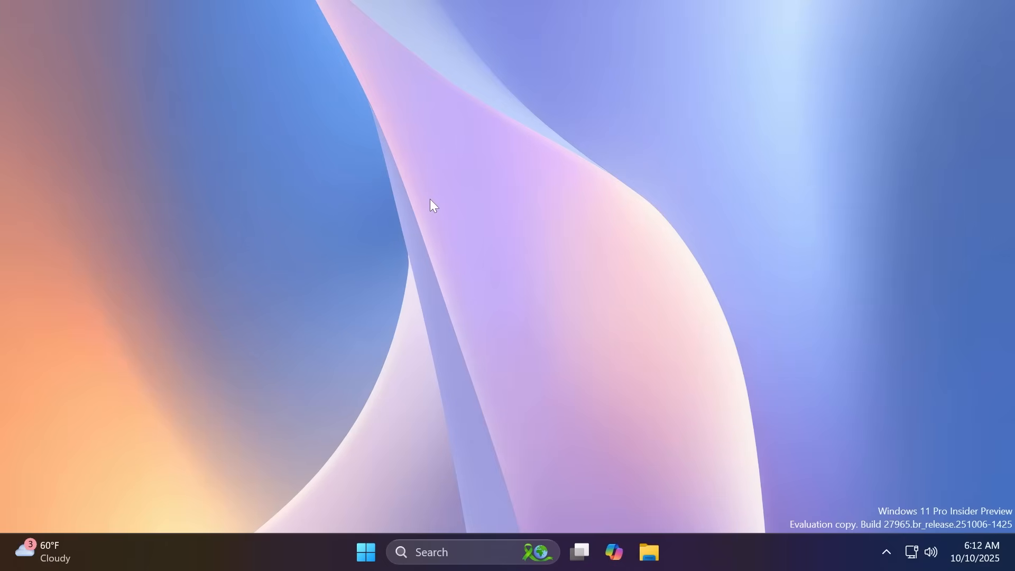
left_click(648, 552)
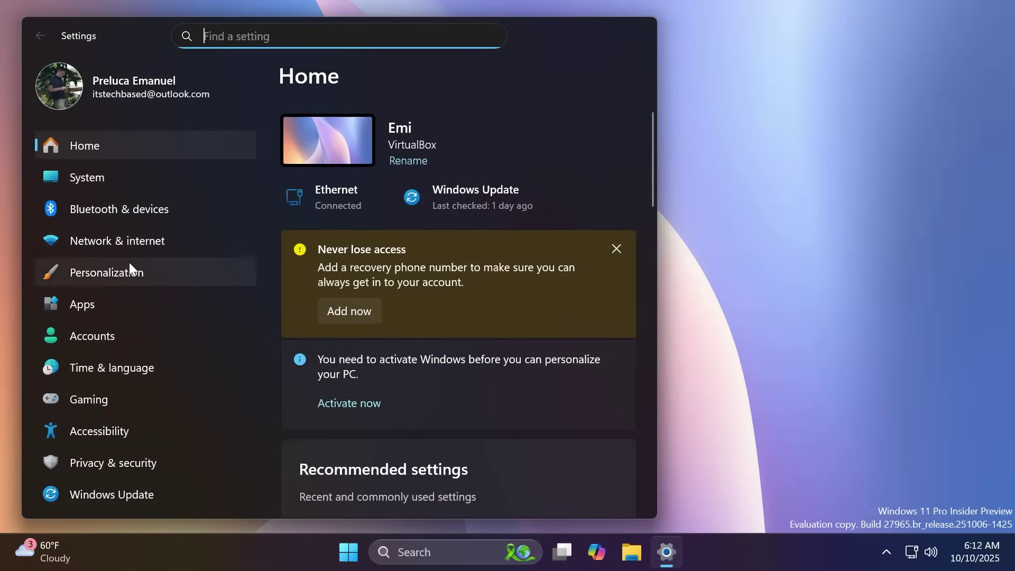
left_click(117, 240)
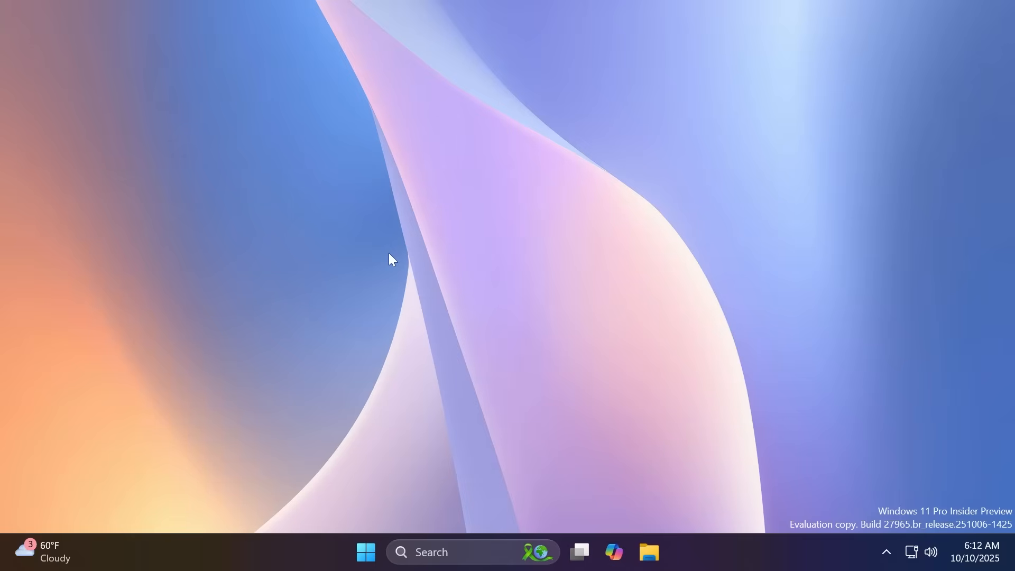
mouse_move(362, 263)
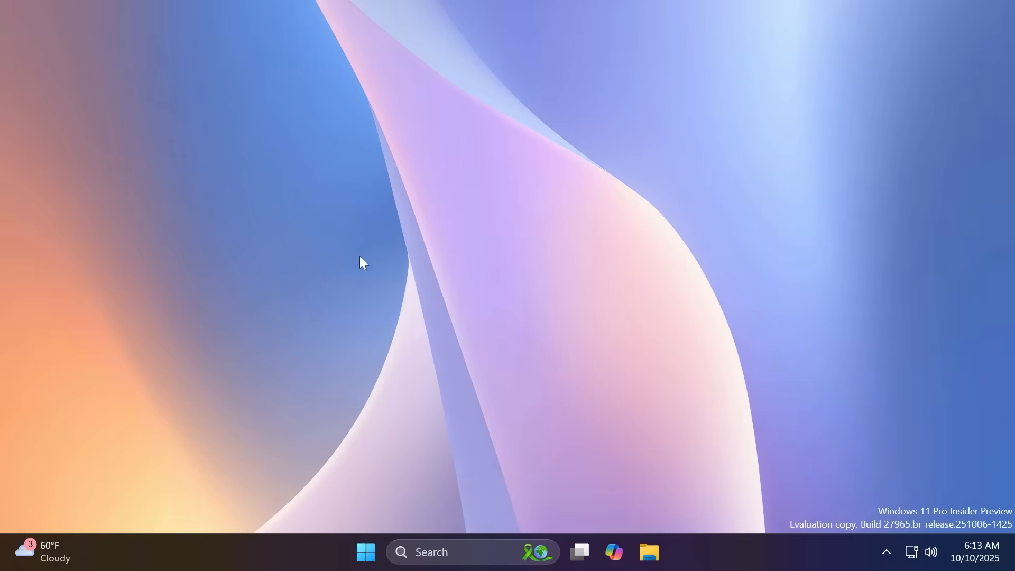
left_click(648, 552)
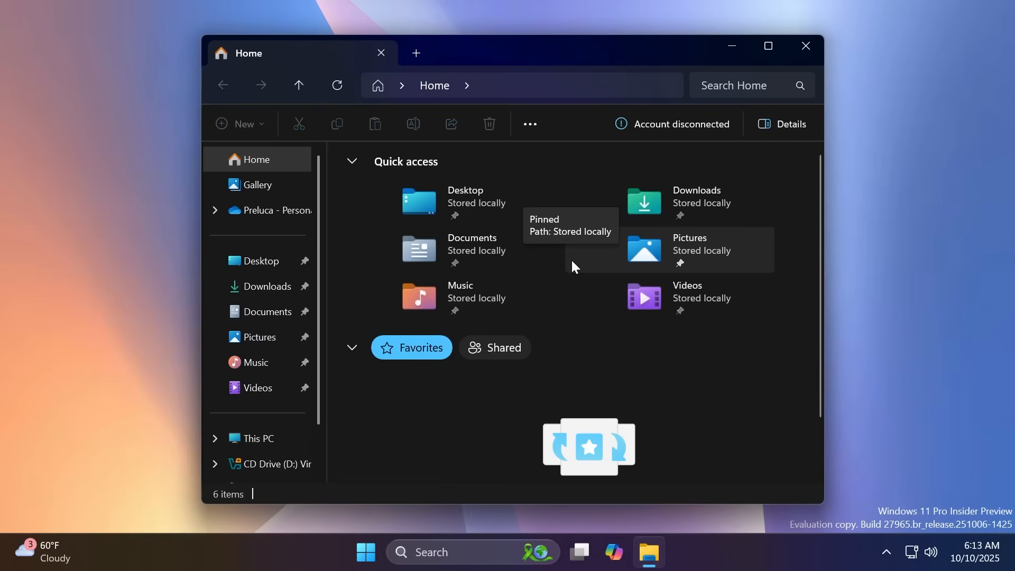
mouse_move(560, 255)
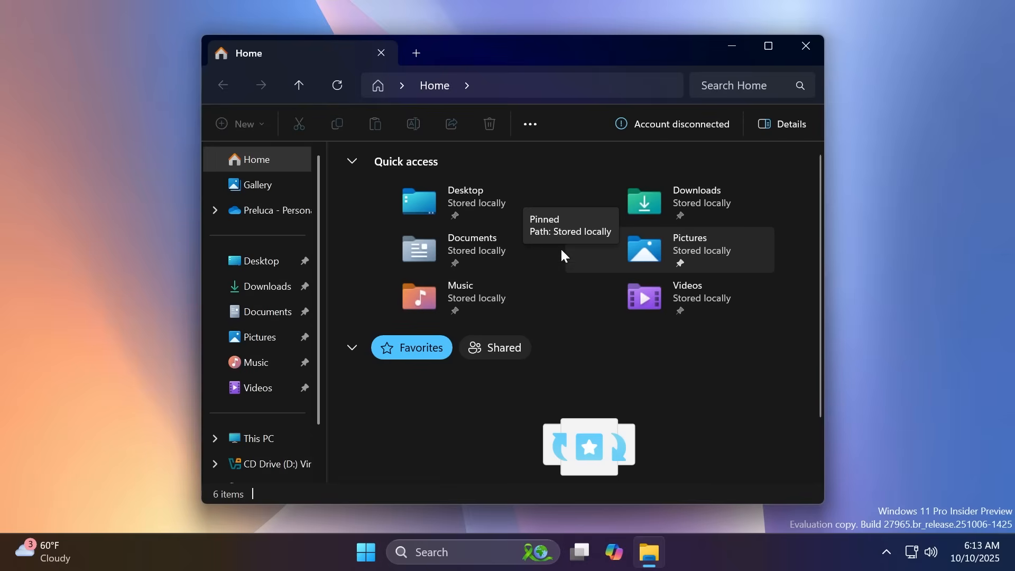
mouse_move(582, 280)
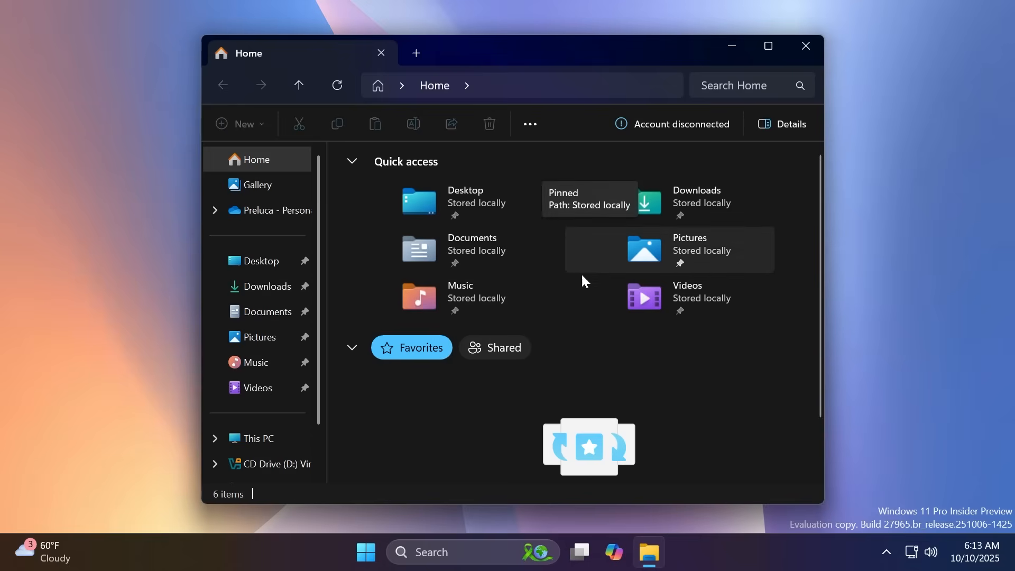
mouse_move(606, 292)
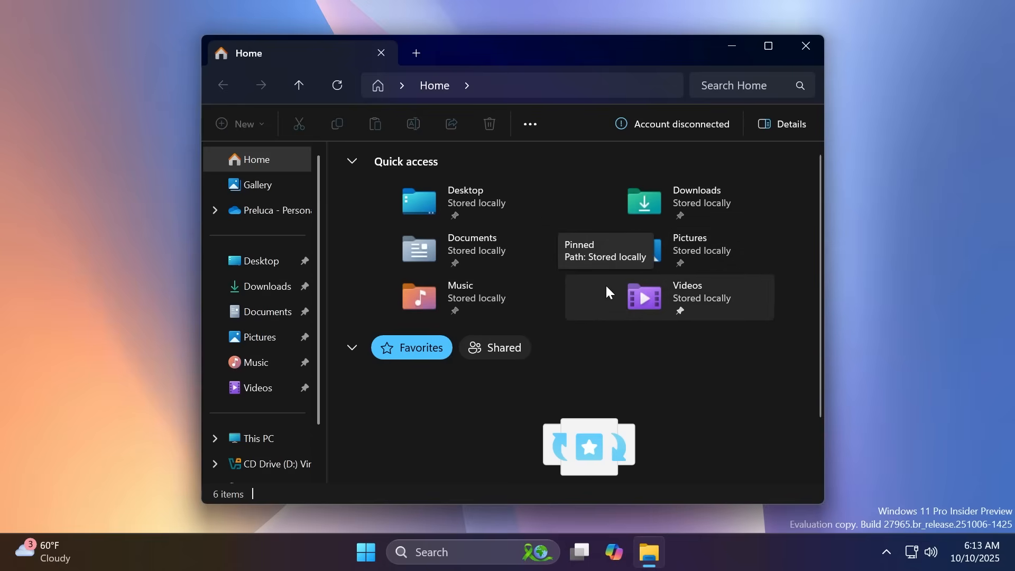
left_click(804, 45)
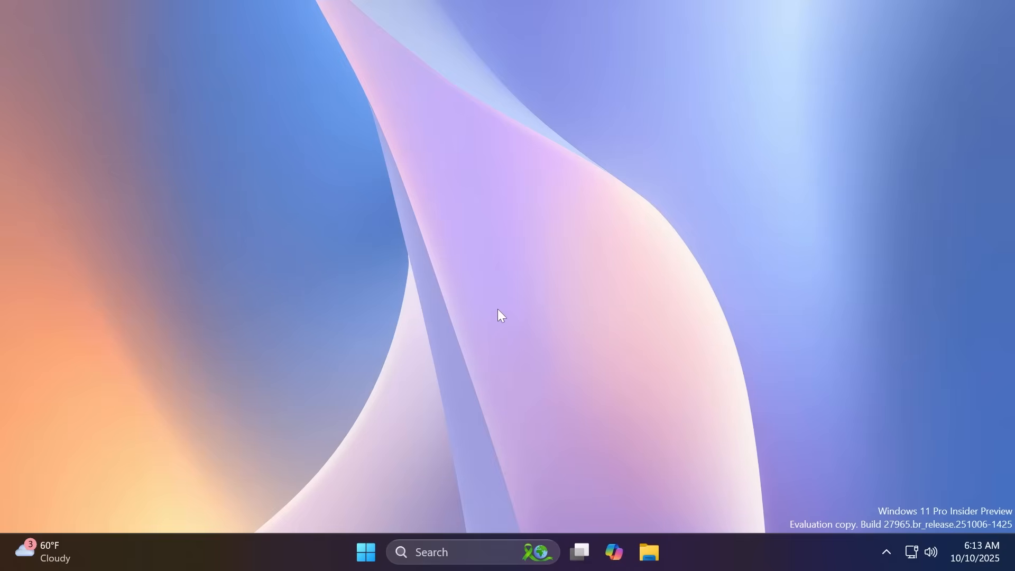
mouse_move(596, 399)
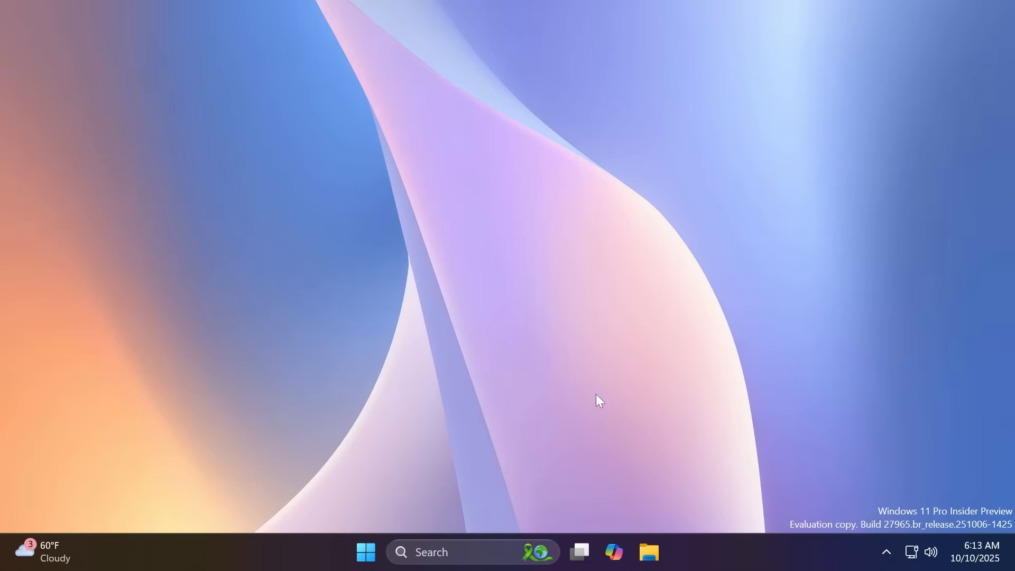
mouse_move(560, 390)
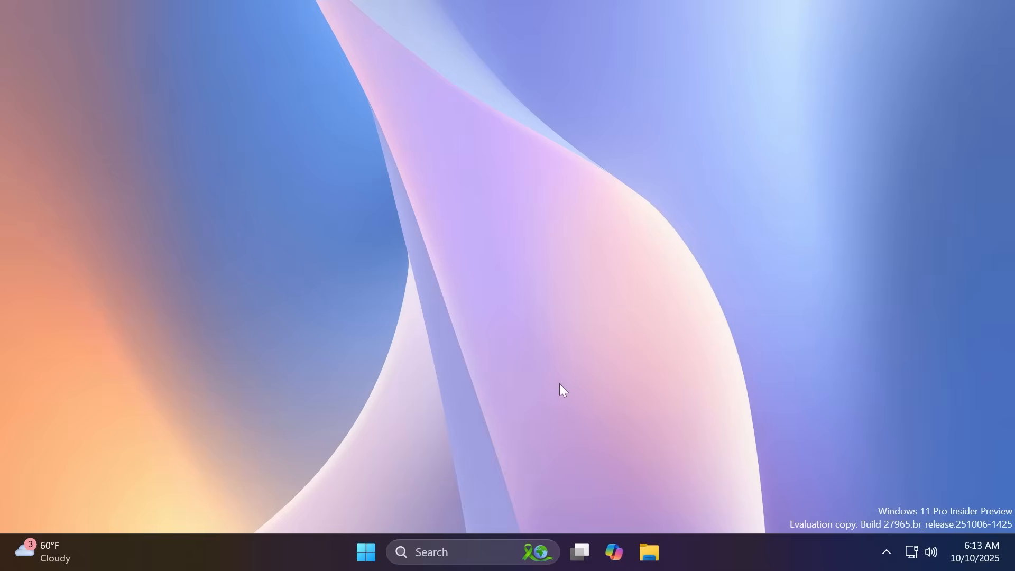
mouse_move(595, 398)
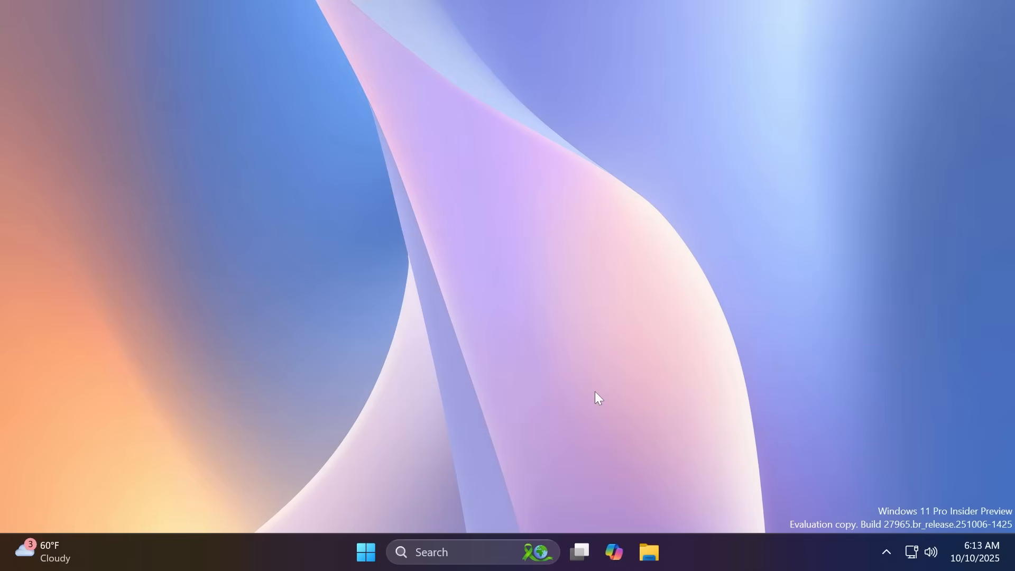
left_click(648, 552)
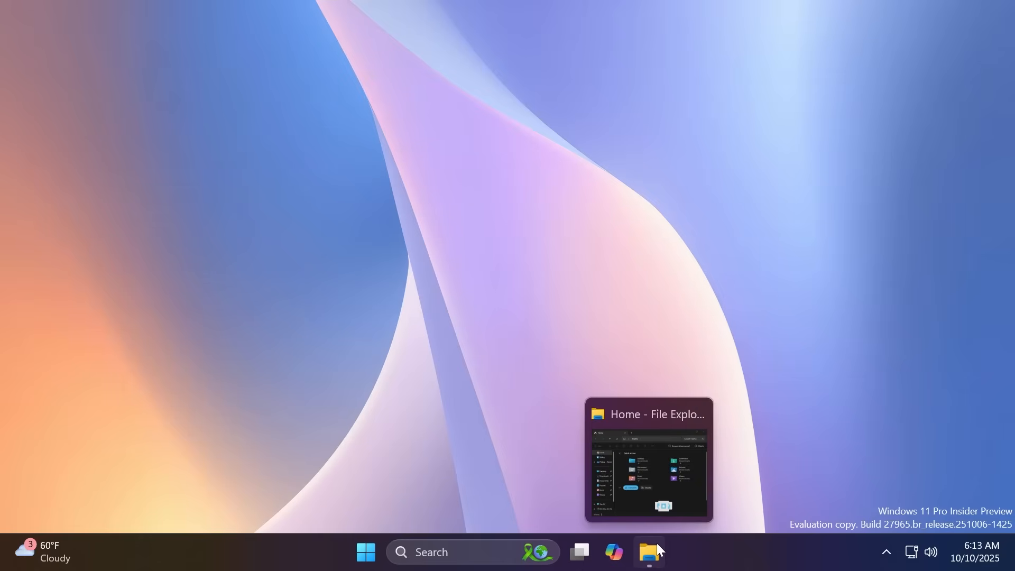
mouse_move(731, 553)
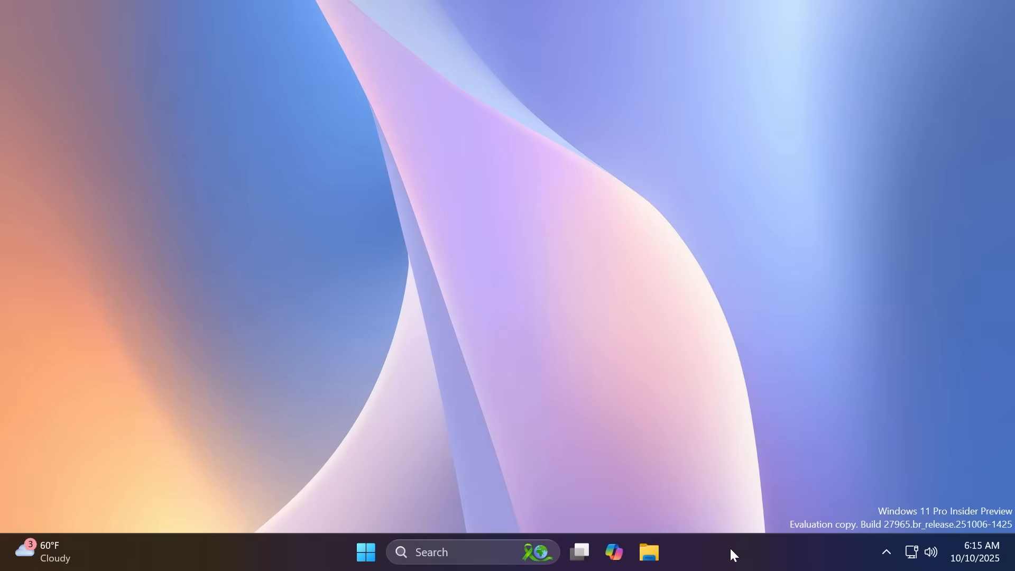
mouse_move(770, 473)
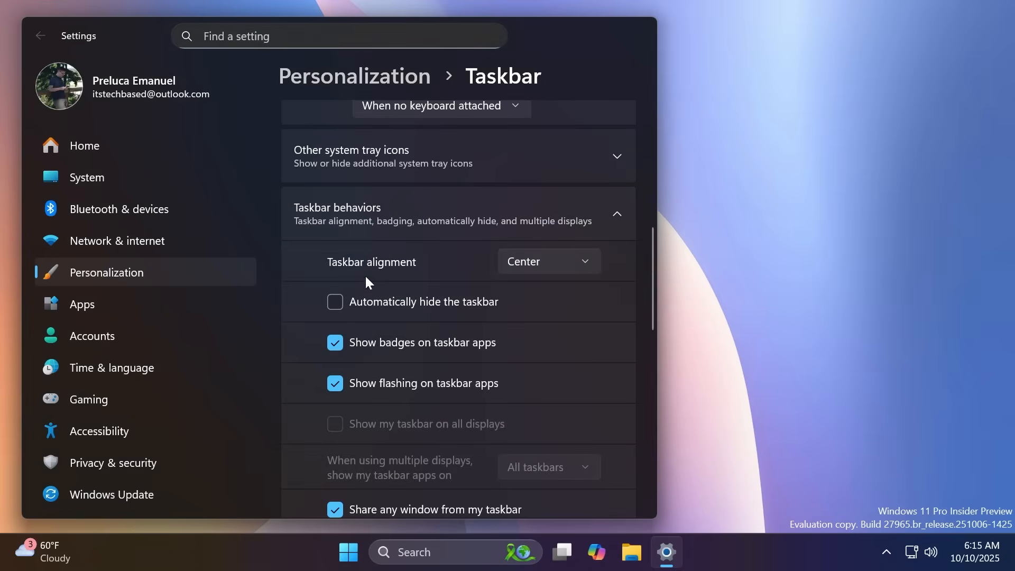
mouse_move(548, 250)
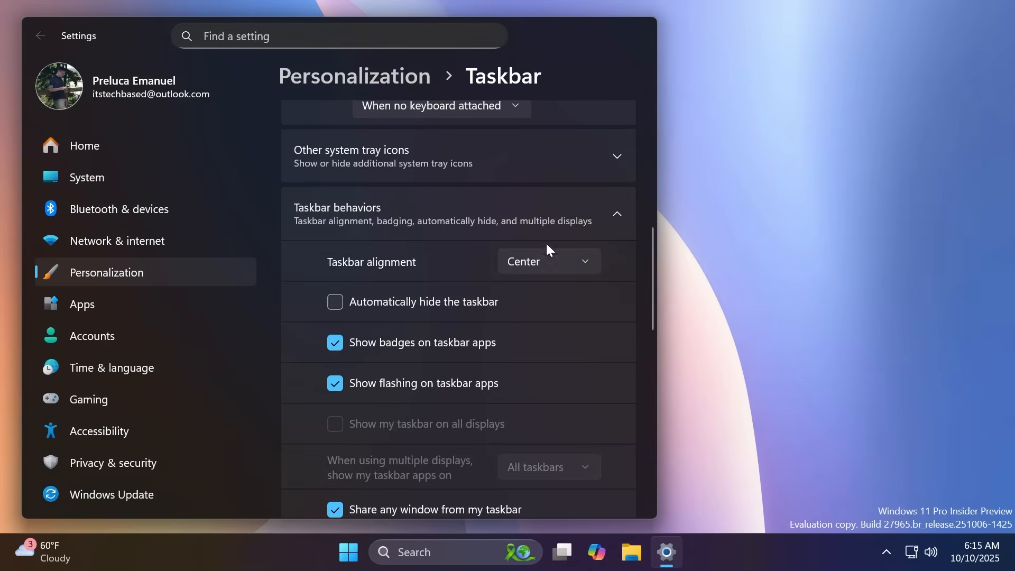
left_click(348, 552)
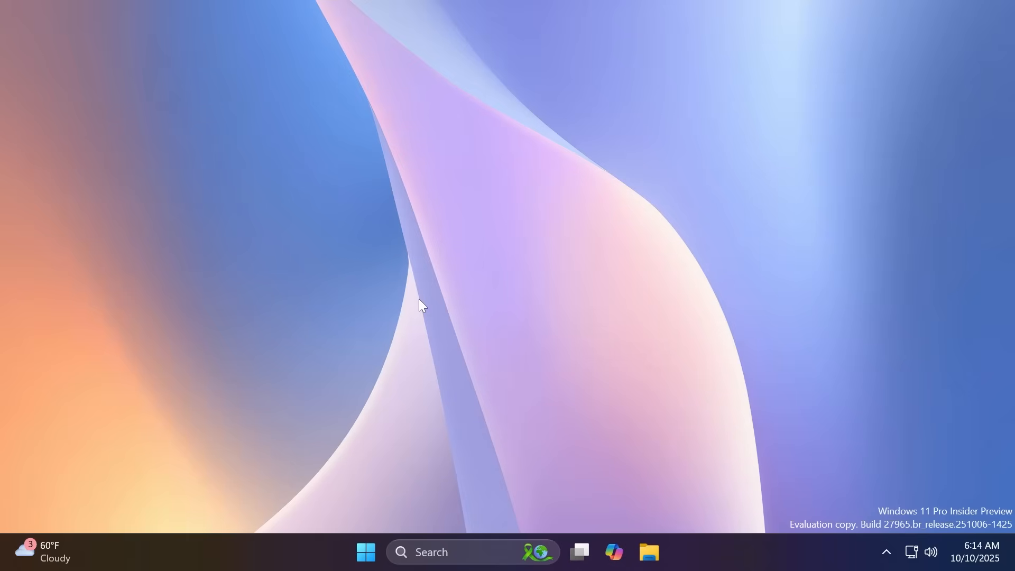
Navigate Settings to Accounts > Sign-in options listing Windows Hello, PIN and security key.
left_click(666, 551)
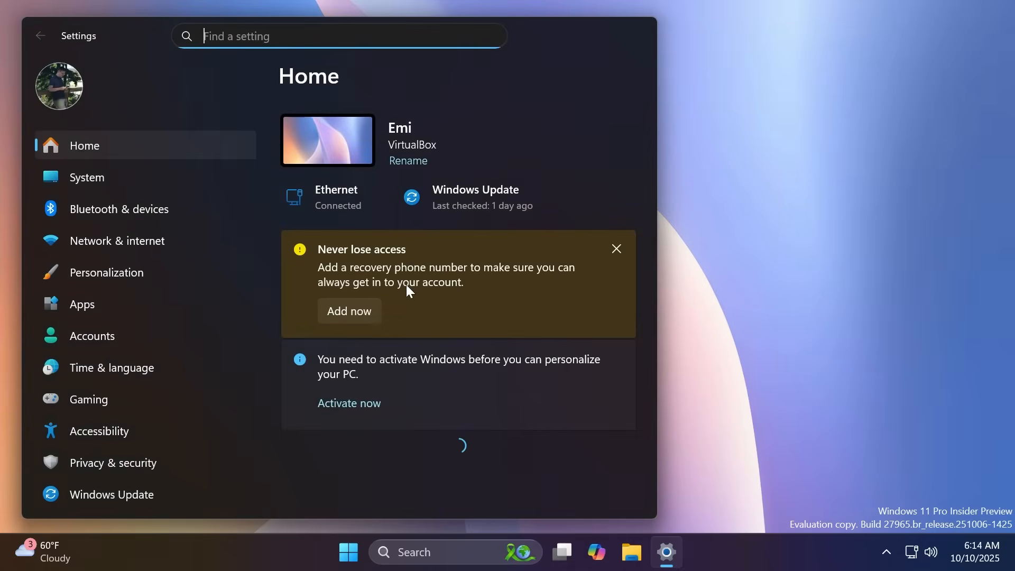
left_click(91, 335)
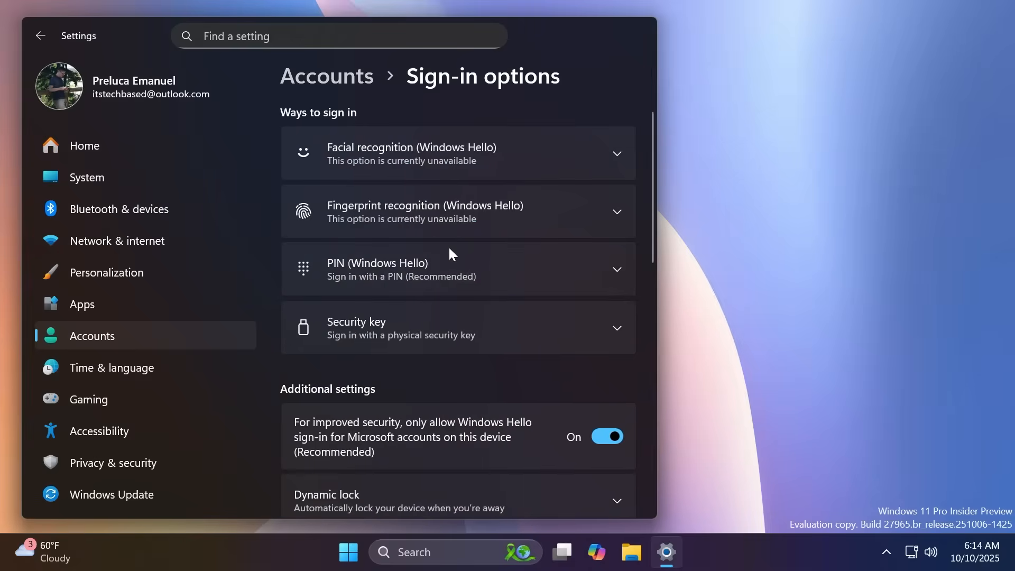
mouse_move(676, 22)
type("voice")
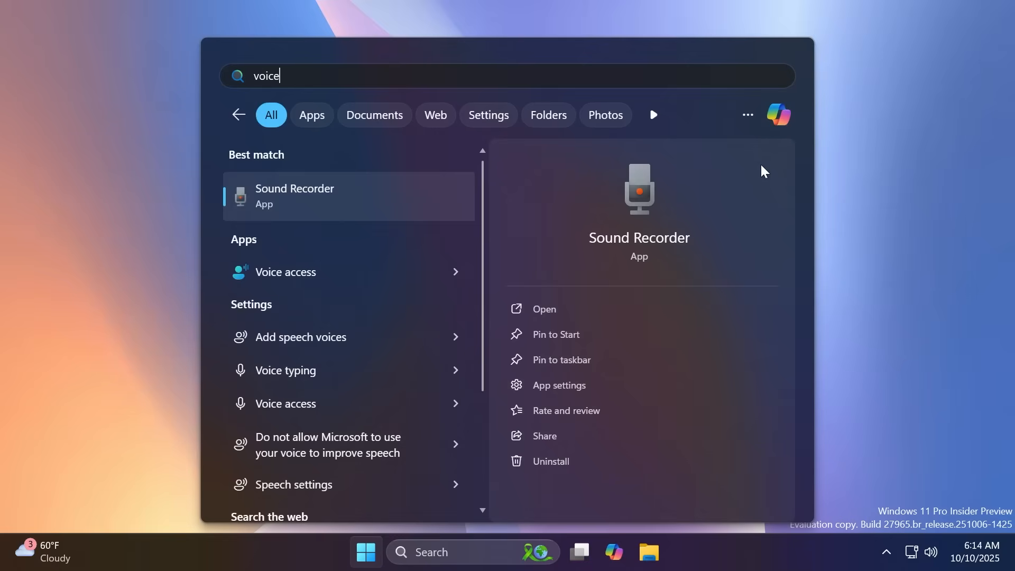
mouse_move(938, 213)
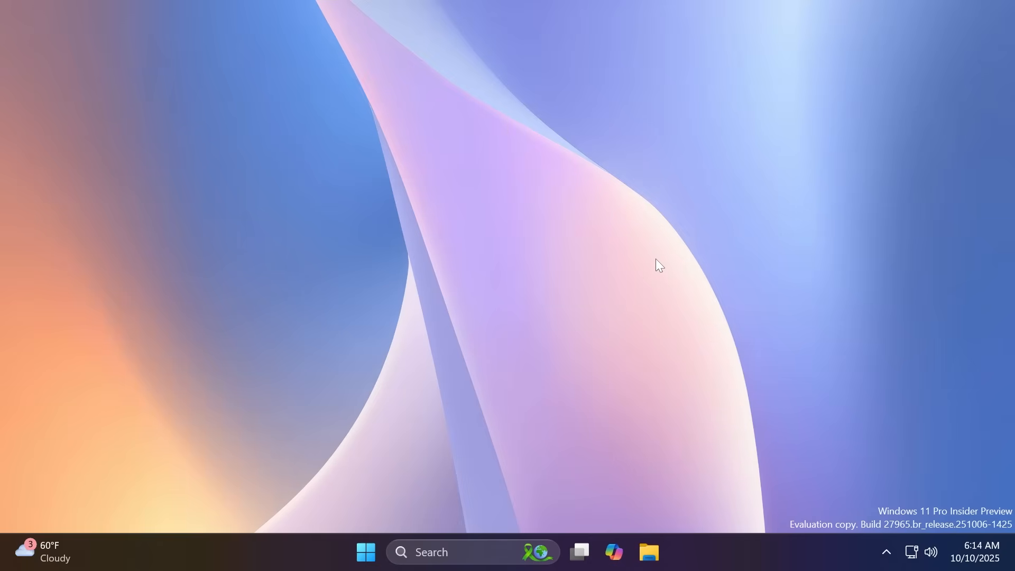
Search Start for voice-related results, then dismiss Search back to the empty desktop.
type("window")
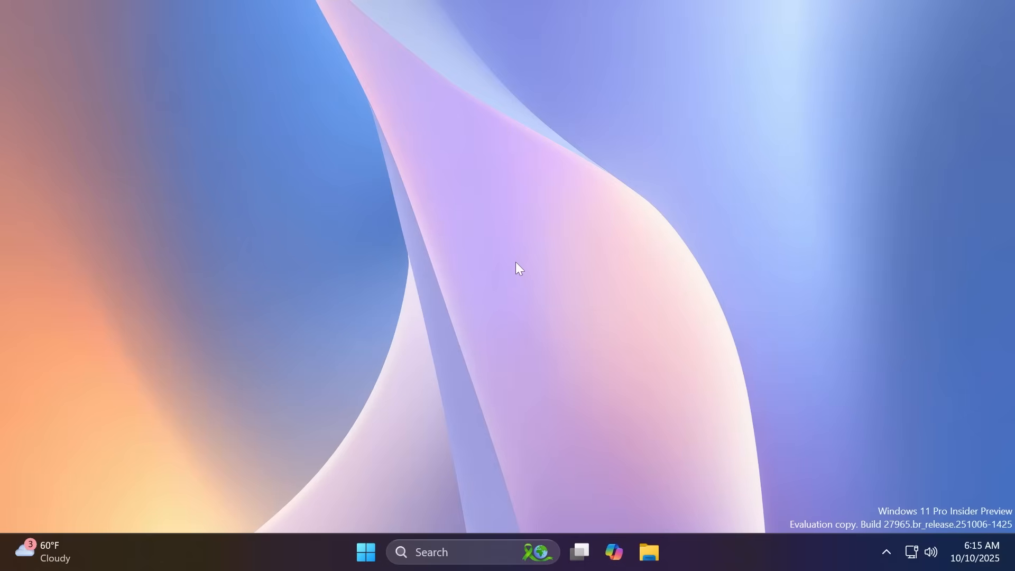
mouse_move(398, 272)
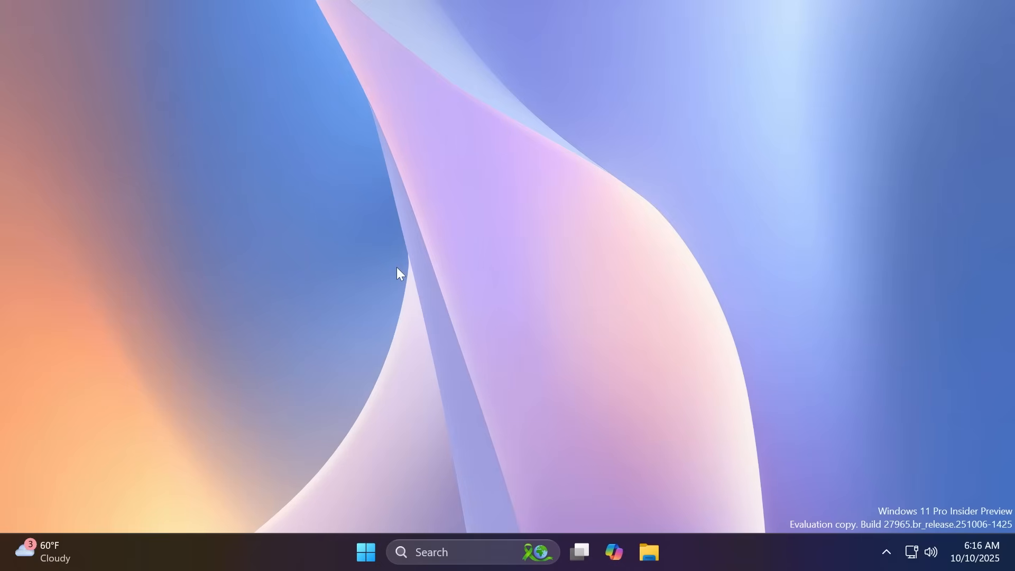
mouse_move(684, 241)
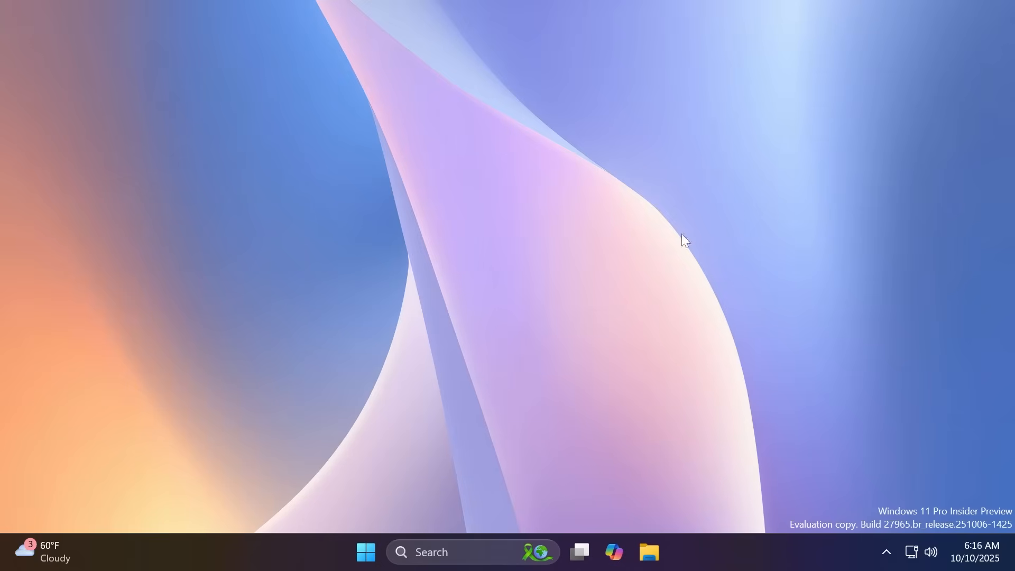
left_click(647, 551)
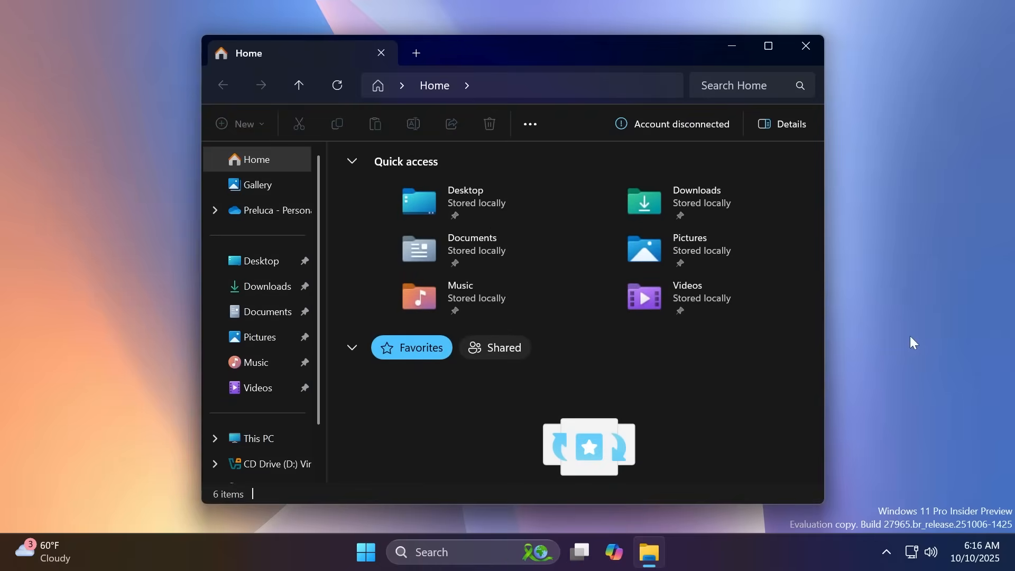
left_click(805, 45)
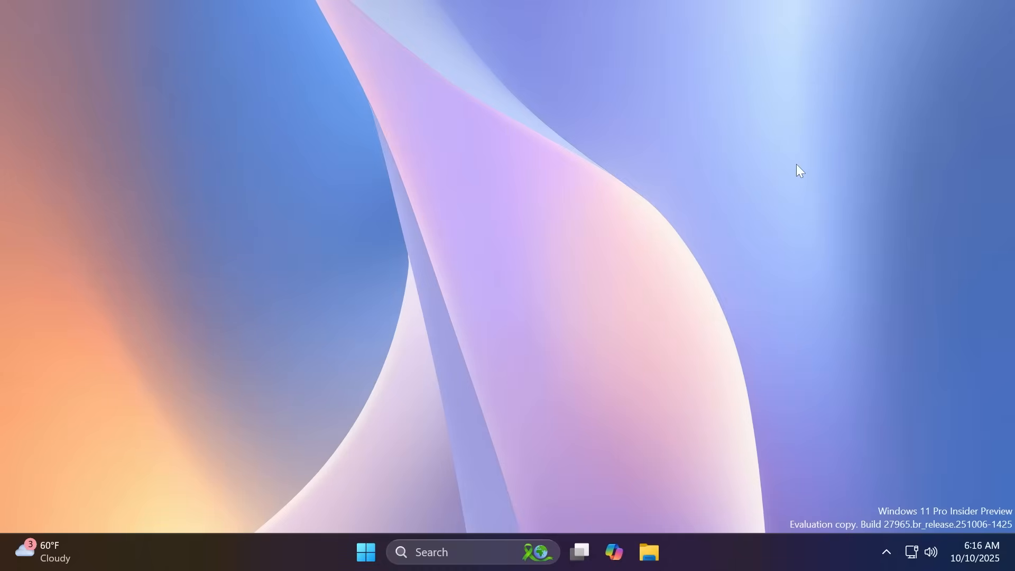
left_click(648, 552)
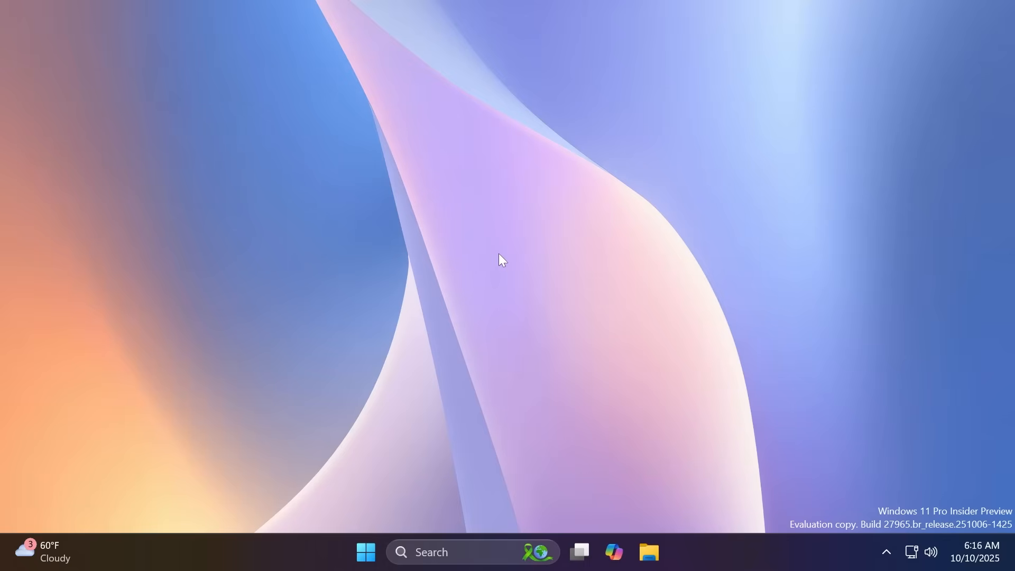
mouse_move(460, 267)
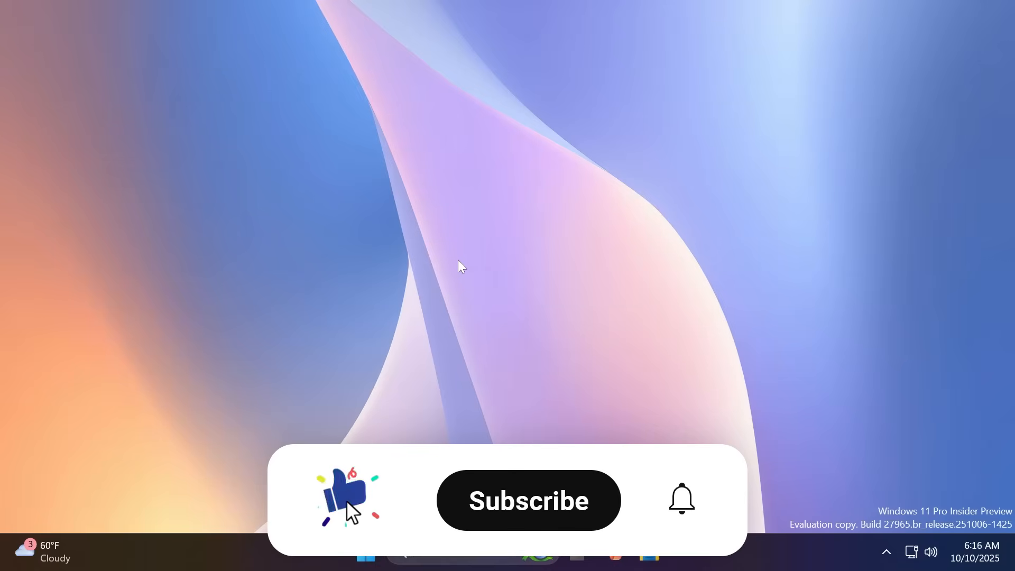
left_click(528, 500)
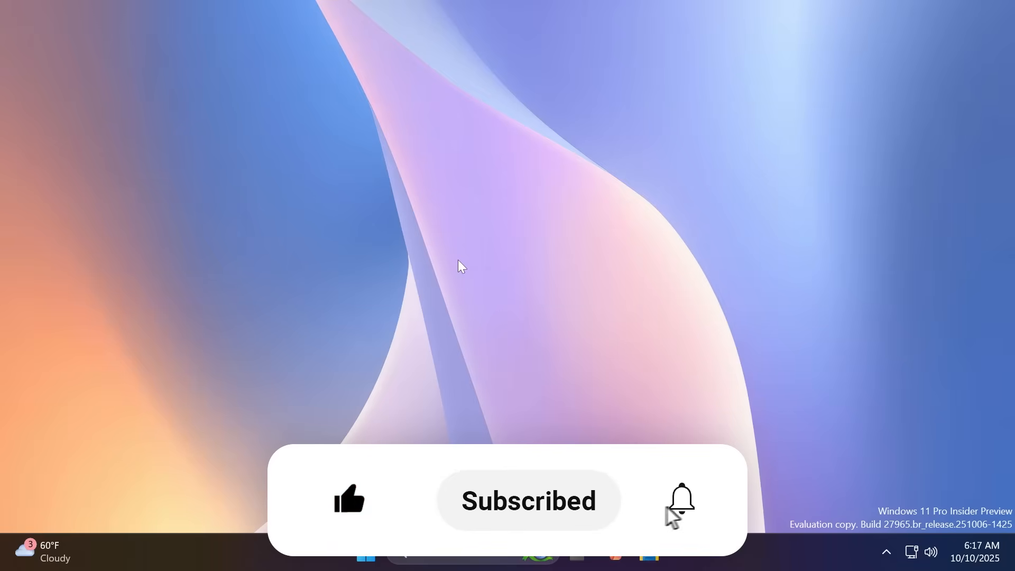